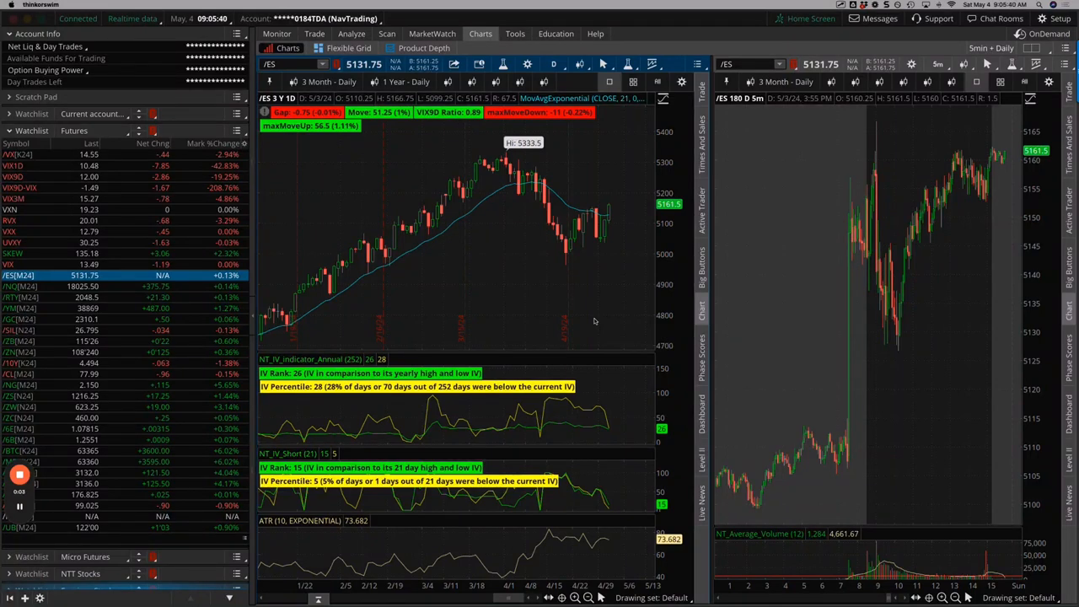
pyautogui.moveTo(607, 300)
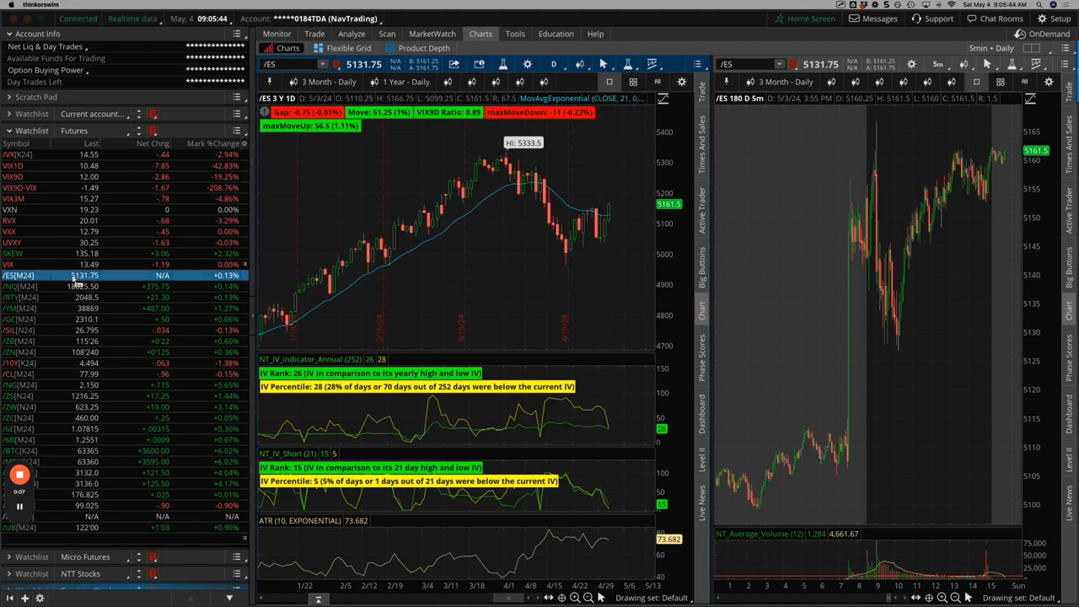
# - Load VIX into the linked chart panels and adjust the chart view
pyautogui.click(10, 263)
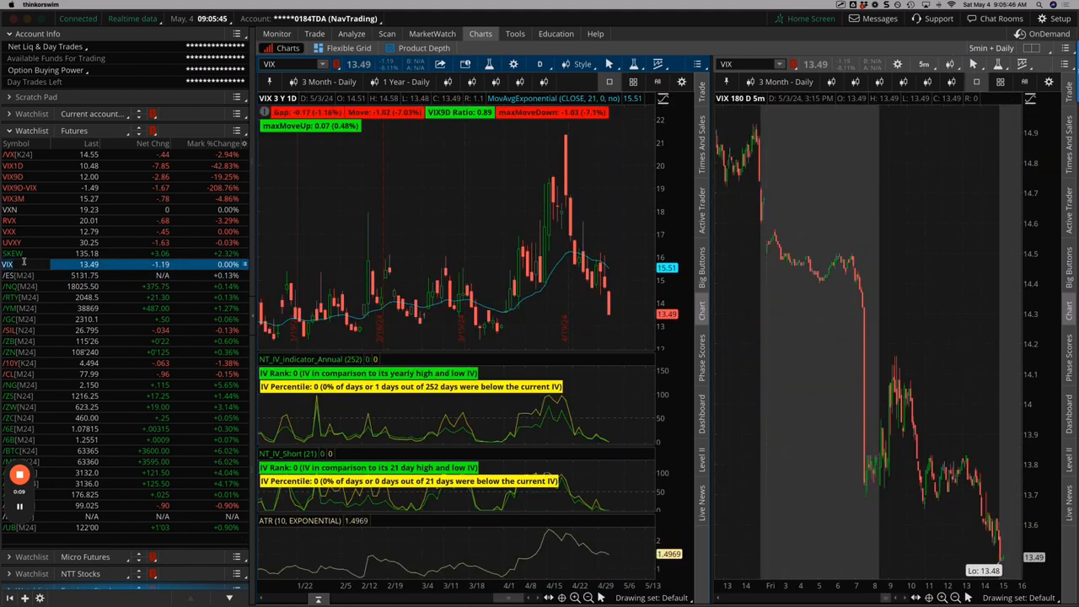
pyautogui.moveTo(581, 159)
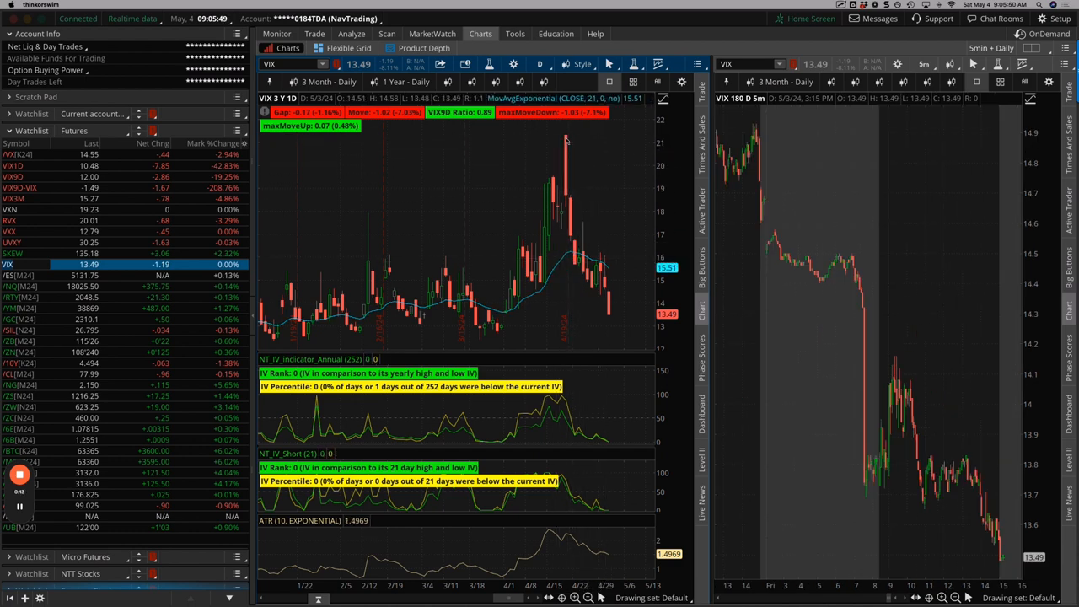
pyautogui.moveTo(559, 134); pyautogui.dragTo(615, 320)
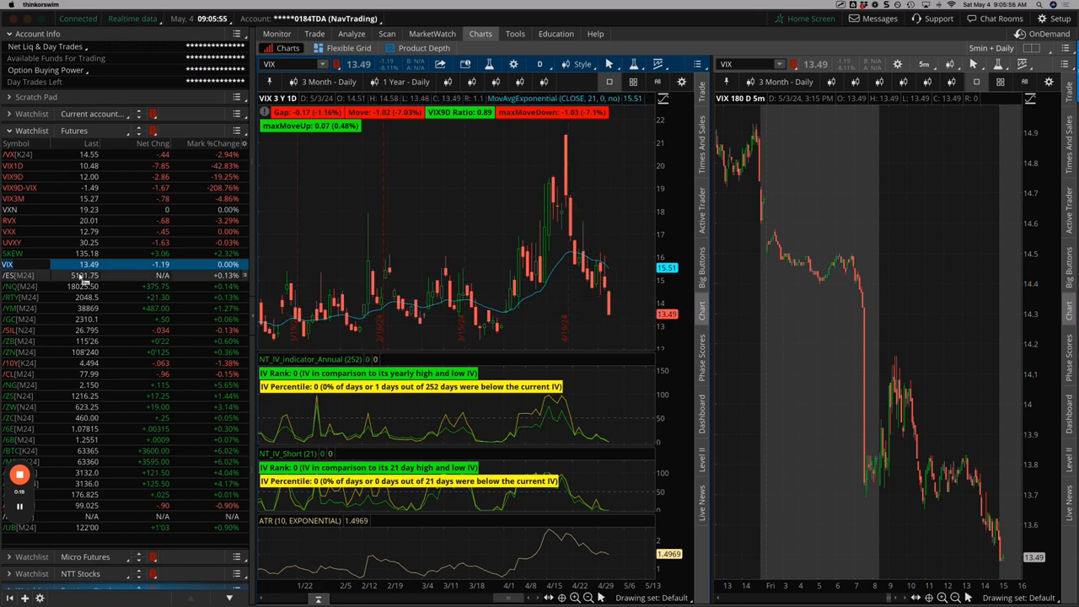
# - Step the linked charts through /ES and /YM, ending on /SIL
pyautogui.click(26, 276)
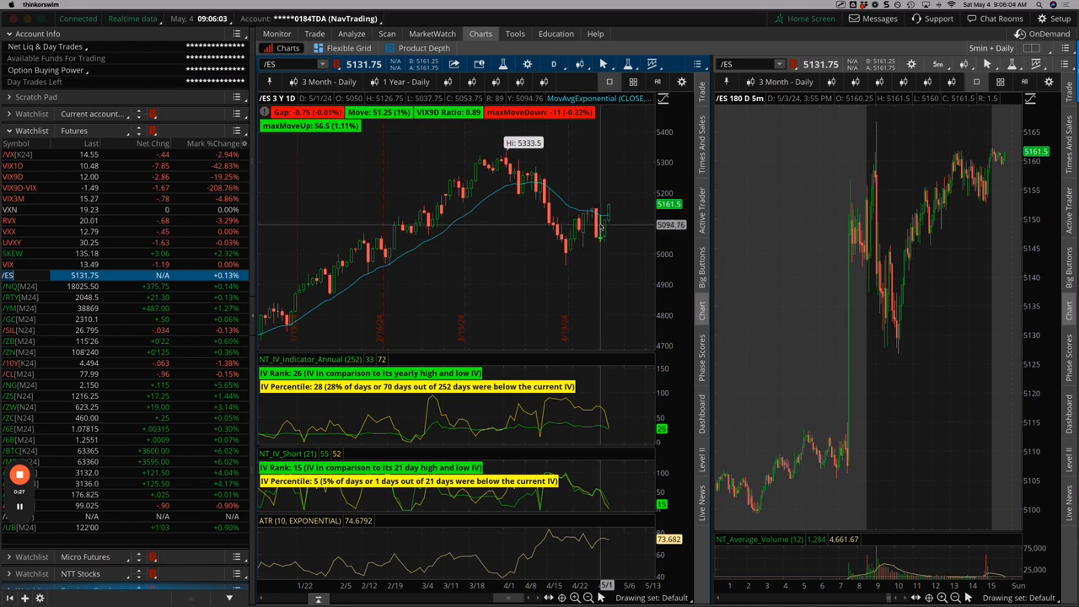
pyautogui.moveTo(603, 241)
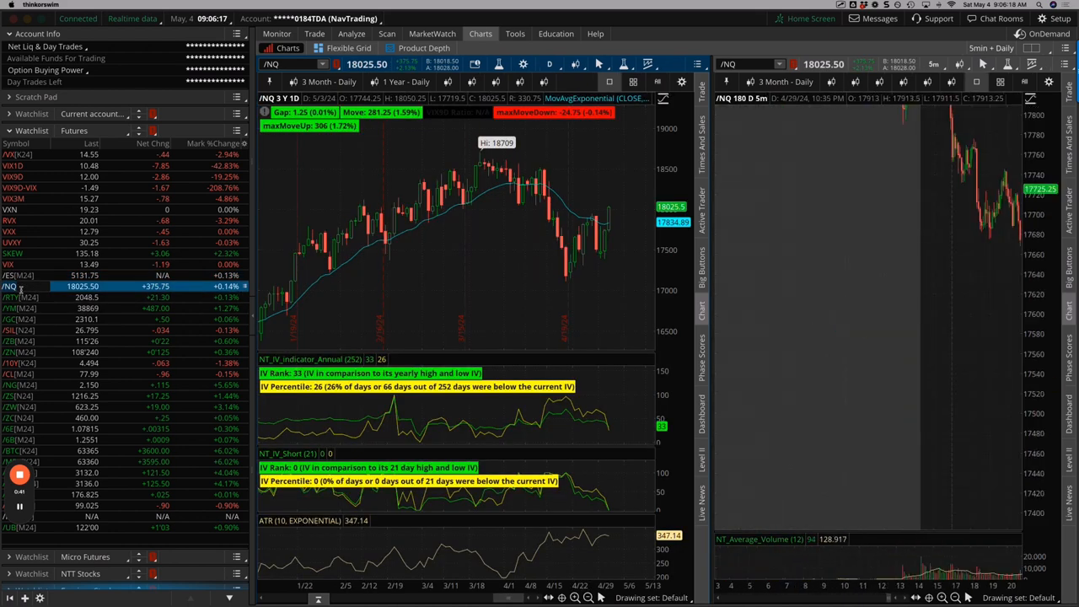
pyautogui.click(17, 297)
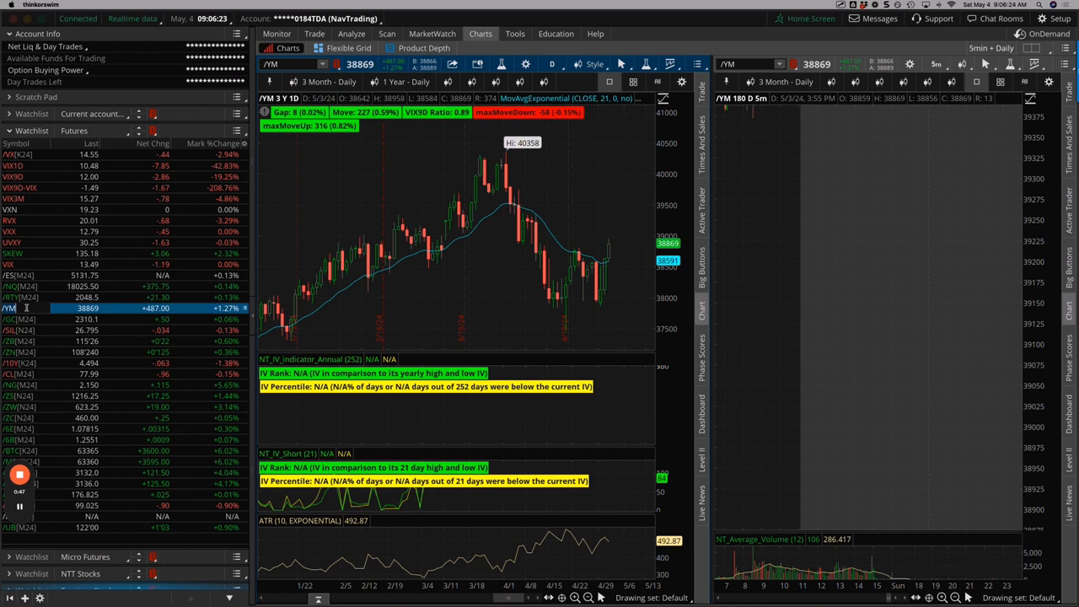
pyautogui.click(13, 317)
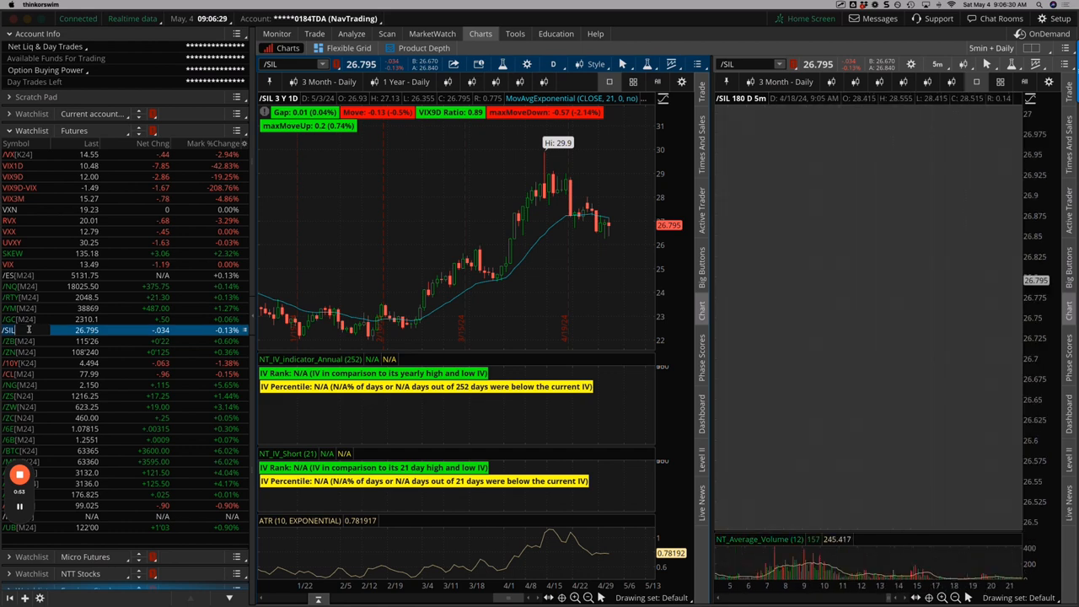
# - Step the linked charts through /ZS, /ZW, /6E and the next futures contract
pyautogui.click(17, 364)
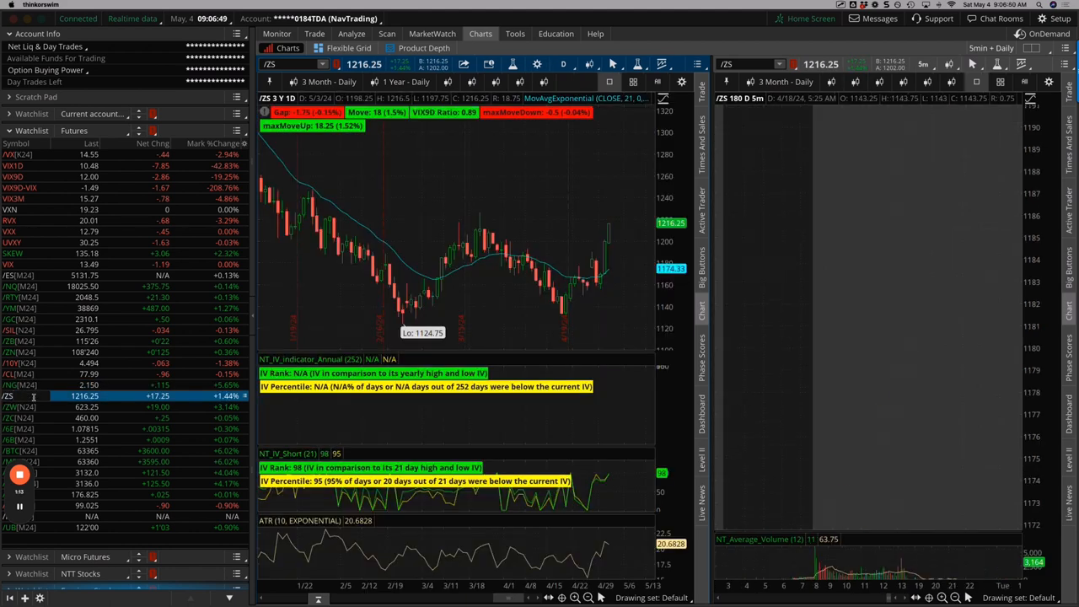
pyautogui.click(13, 405)
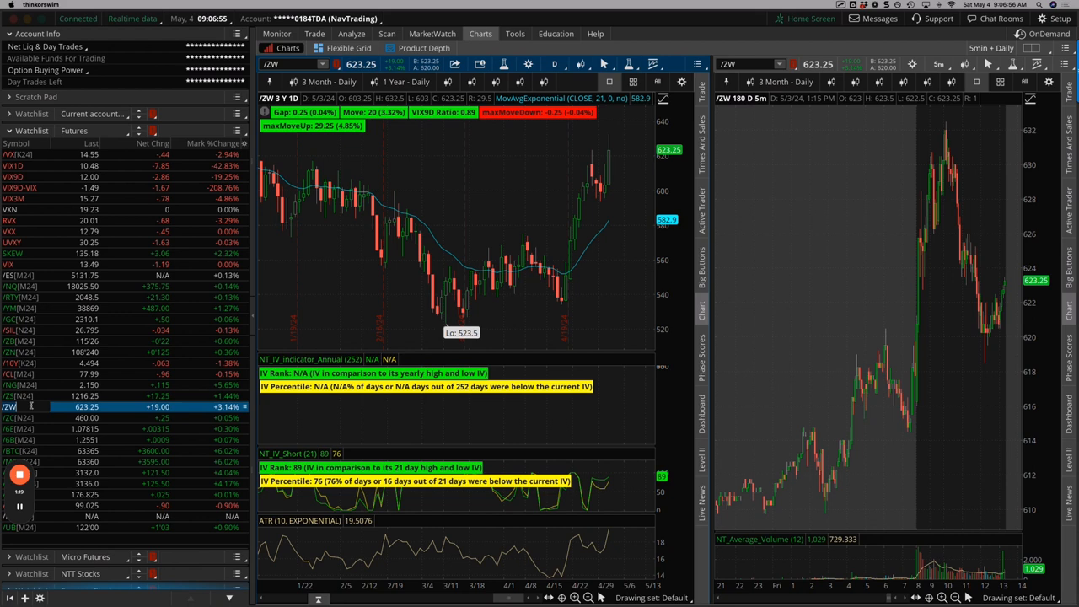
pyautogui.click(17, 415)
pyautogui.write('/6E')
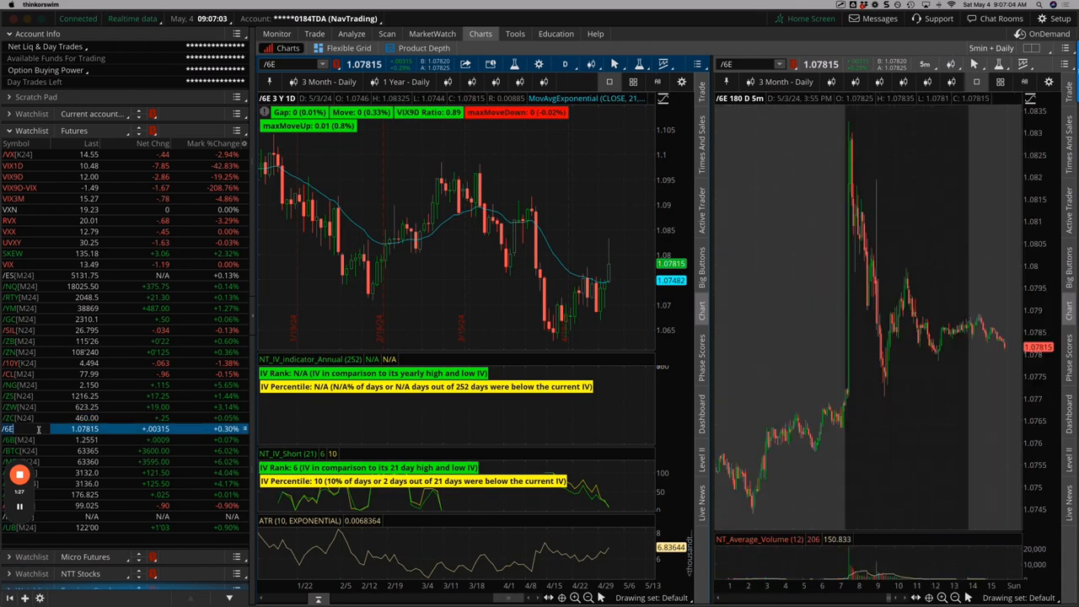
pyautogui.click(34, 448)
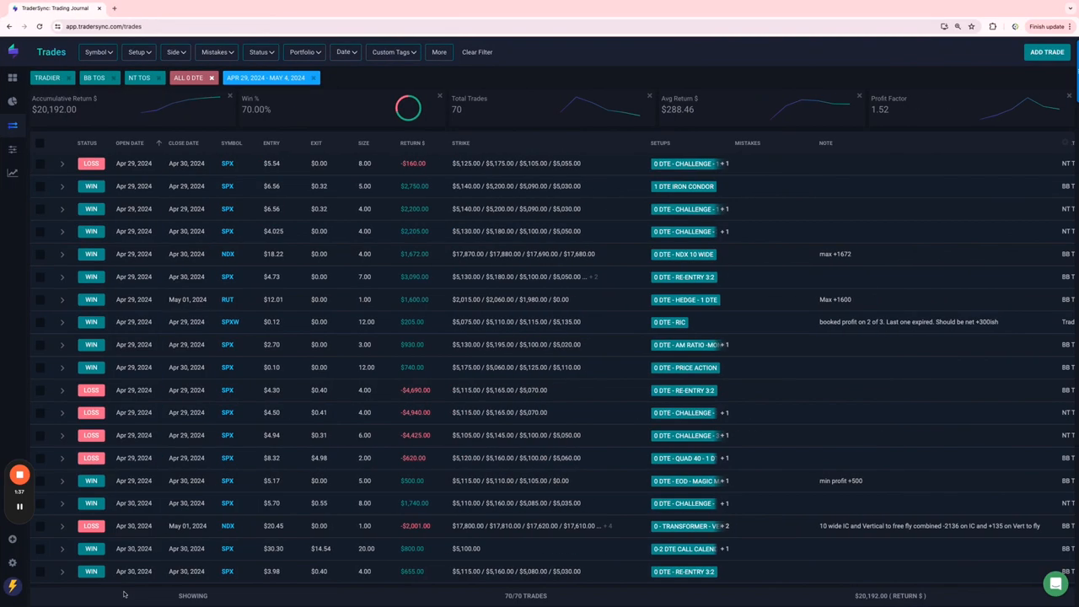
pyautogui.moveTo(150, 112)
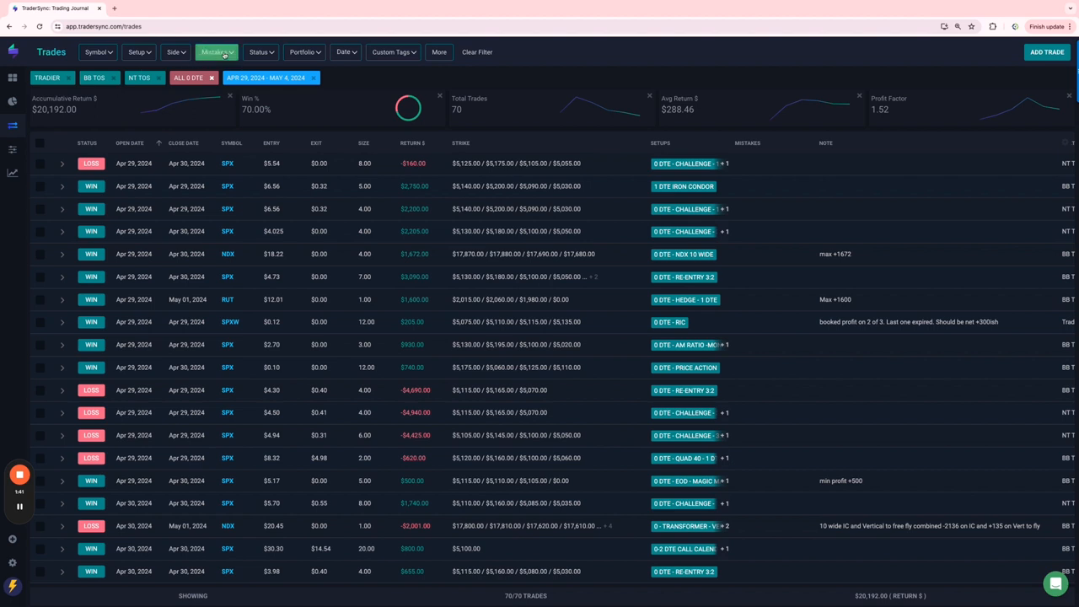
# - Try the AM 2:1 Thursday and Challenge 1 OTE IC setups, then filter to 0 DTE - CHALLENGE - 1:1 REENTRY
pyautogui.click(138, 52)
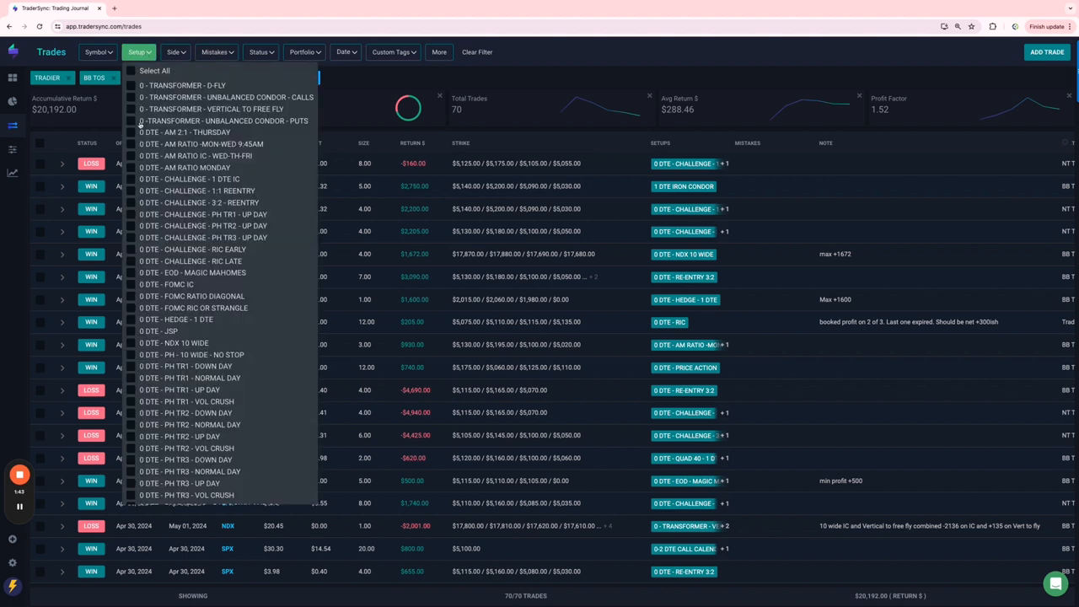
pyautogui.click(132, 131)
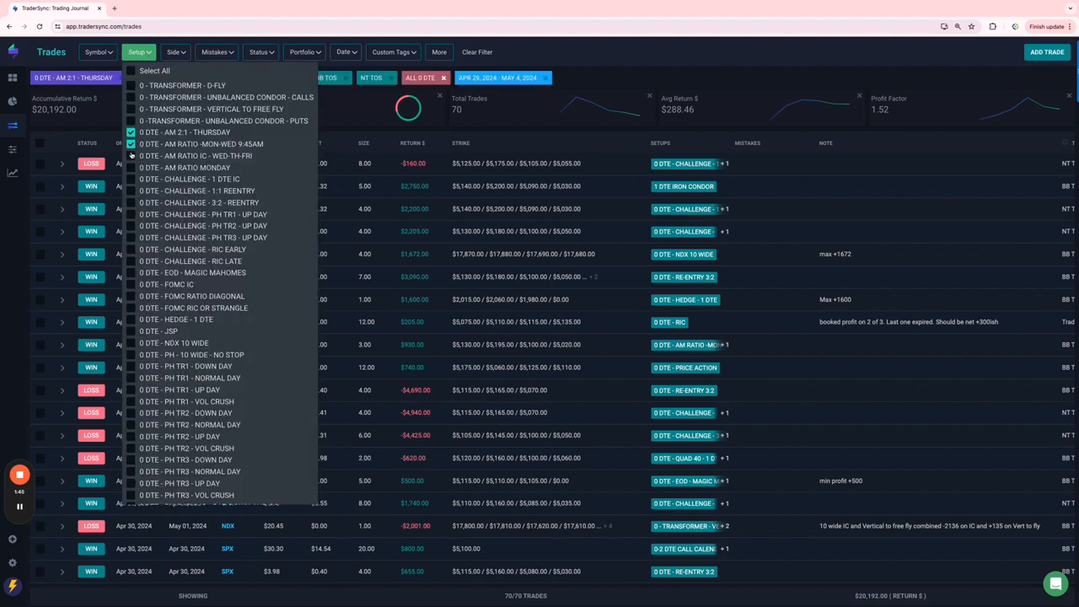
pyautogui.click(131, 167)
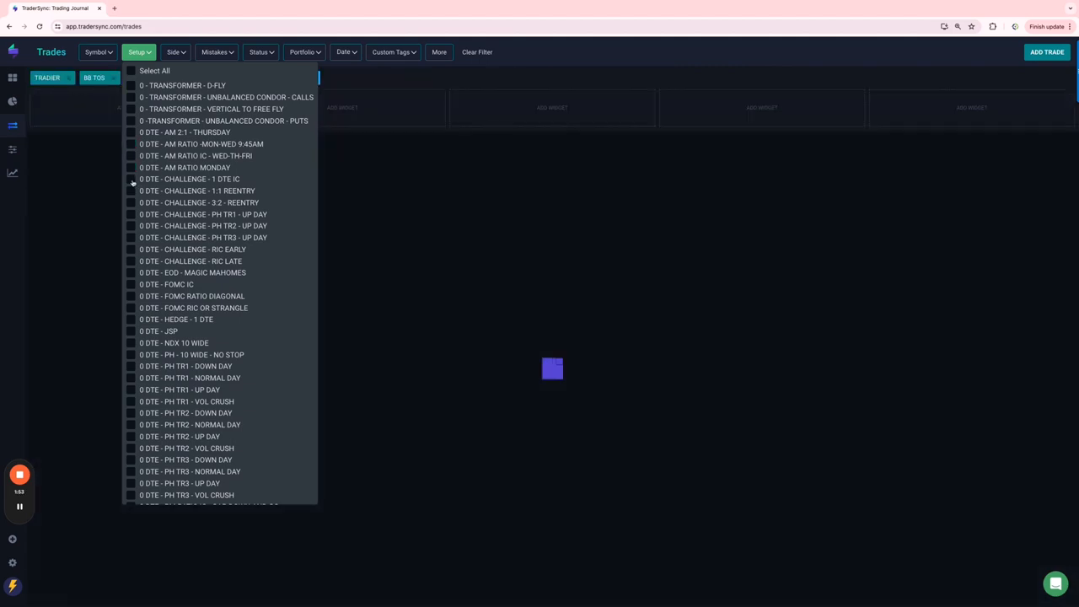
pyautogui.click(131, 178)
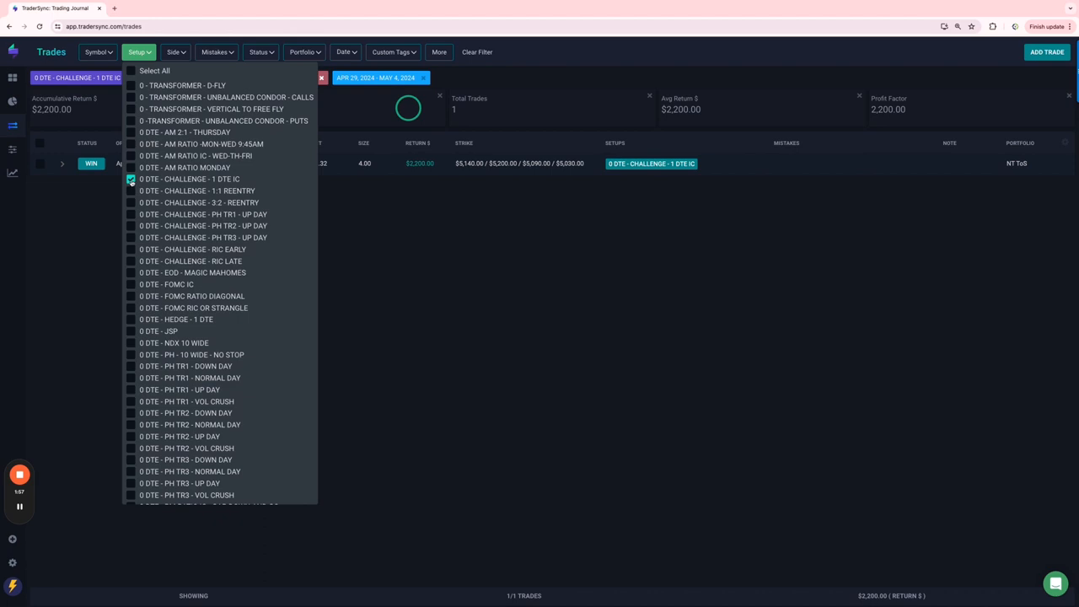
pyautogui.click(132, 191)
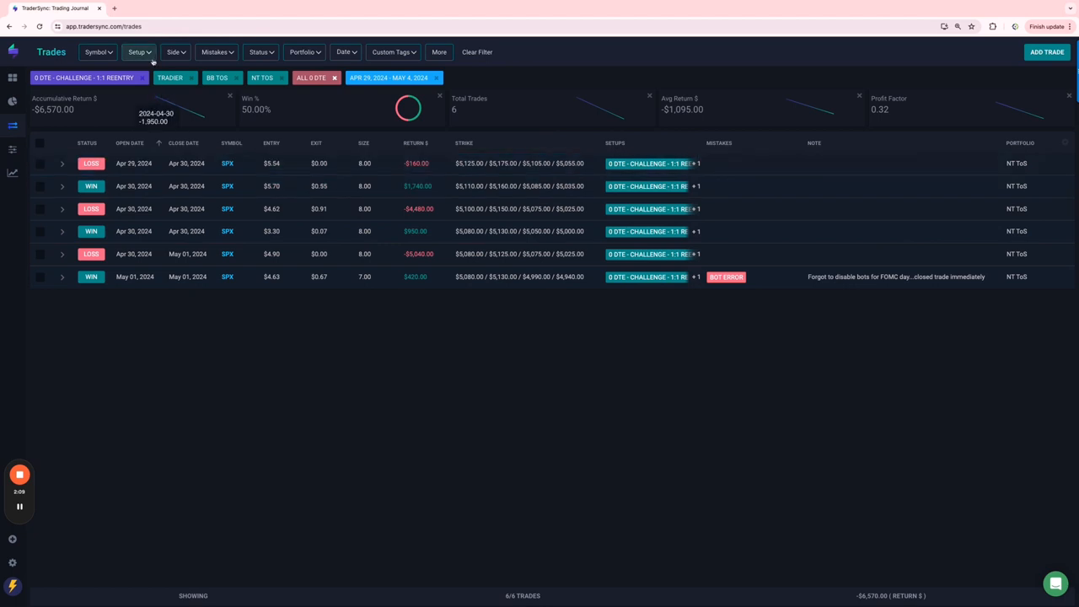
# - Clear the reentry setup, try RIC EARLY/LATE, then filter to the three 0 DTE FOMC setups
pyautogui.click(142, 52)
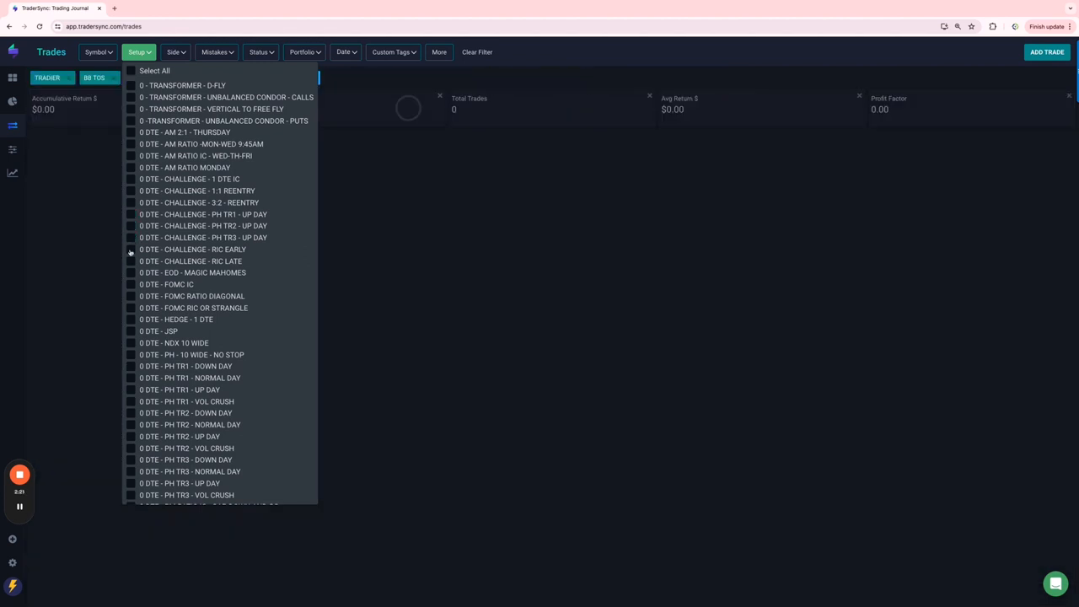
pyautogui.click(132, 260)
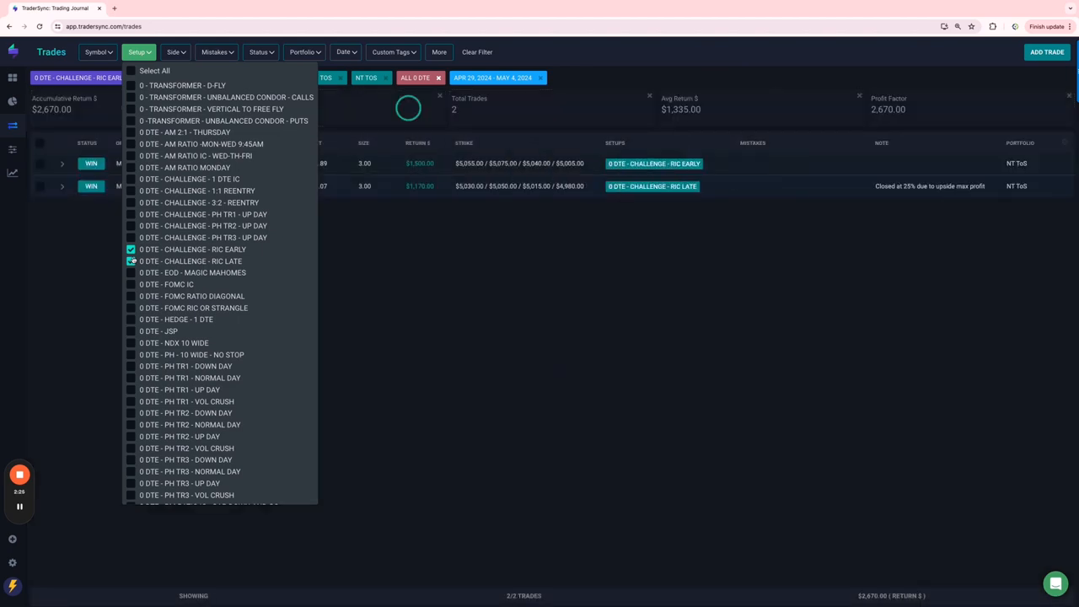
pyautogui.click(132, 259)
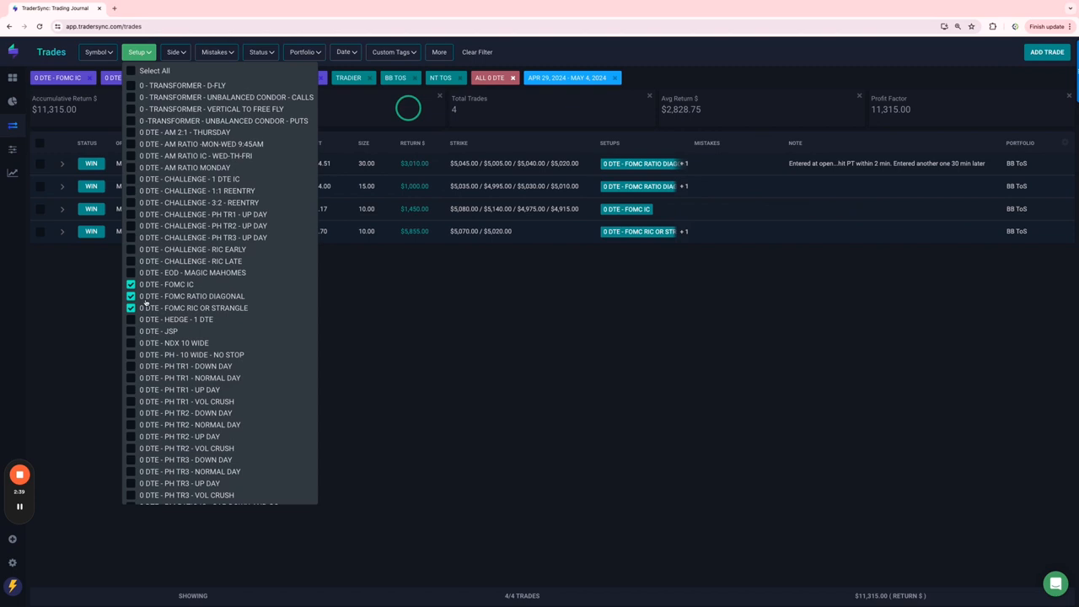
# - Review the FOMC trades, then switch the setup filter to 0 DTE - HEDGE - 1 DTE
pyautogui.click(516, 276)
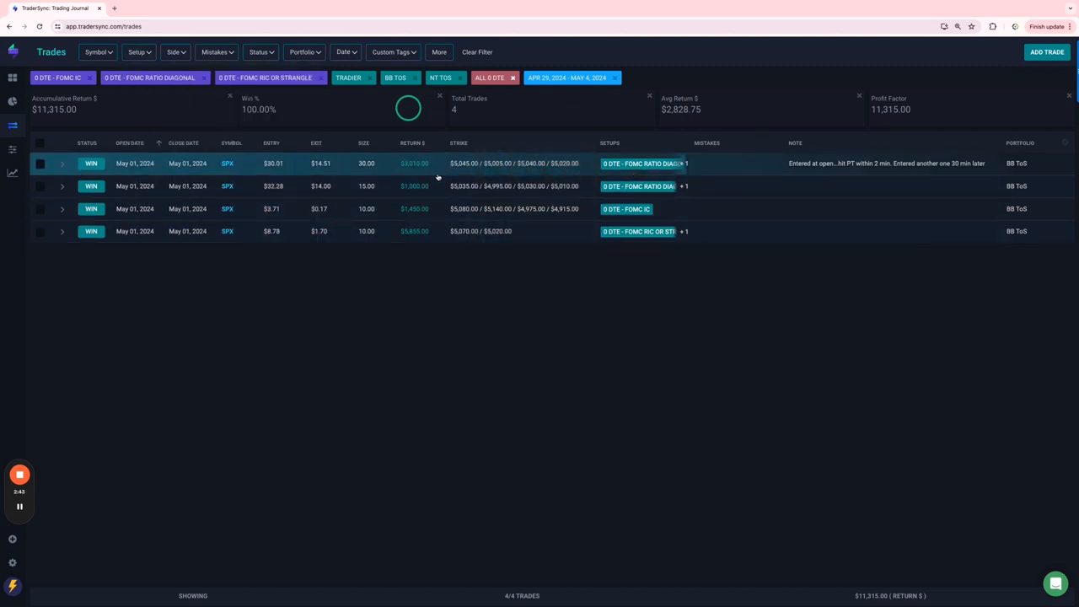
pyautogui.moveTo(431, 186)
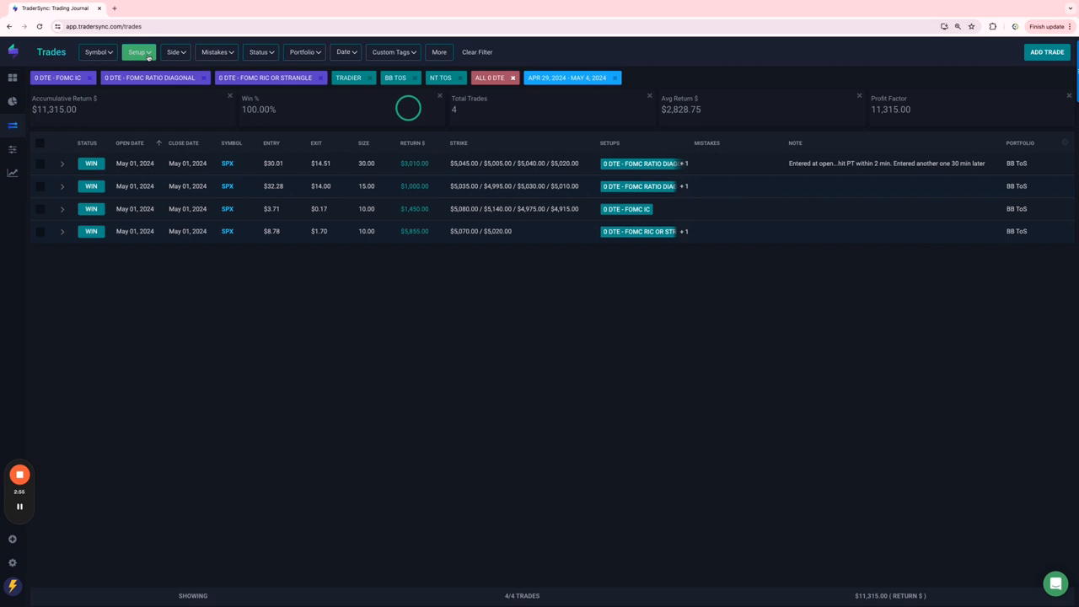
pyautogui.click(140, 52)
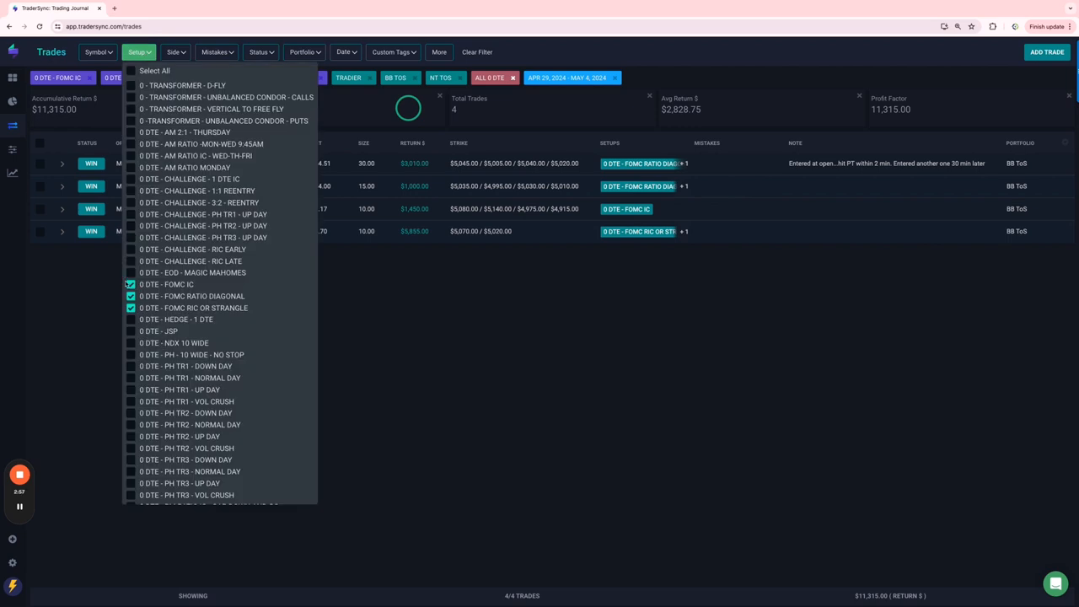
pyautogui.click(132, 319)
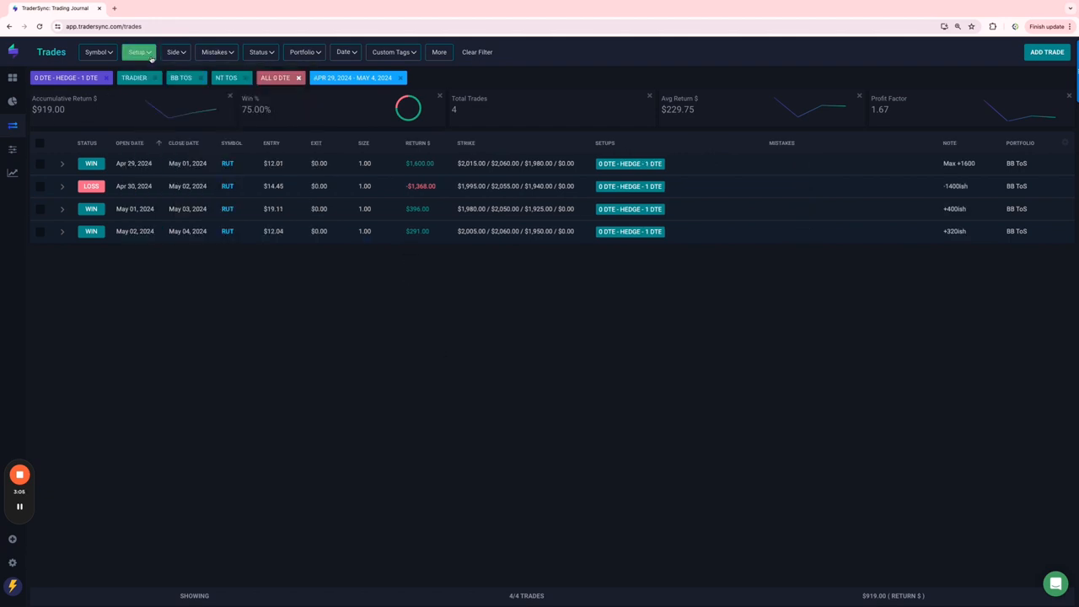
# - Switch the setup filter from HEDGE - 1 DTE to 0 DTE - NDX 10 WIDE and review its trades
pyautogui.click(142, 52)
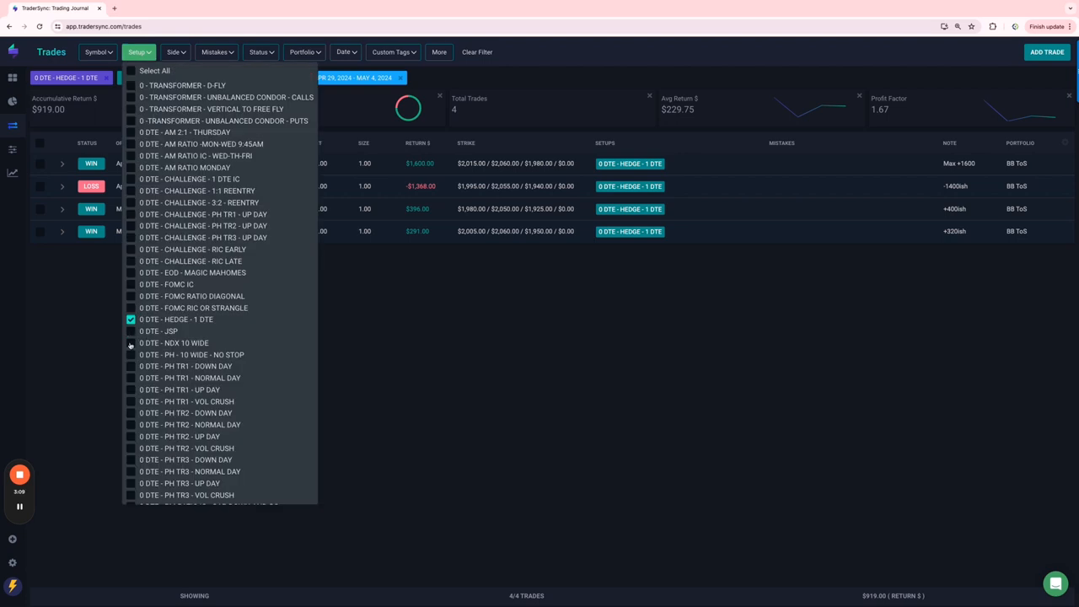
pyautogui.click(131, 344)
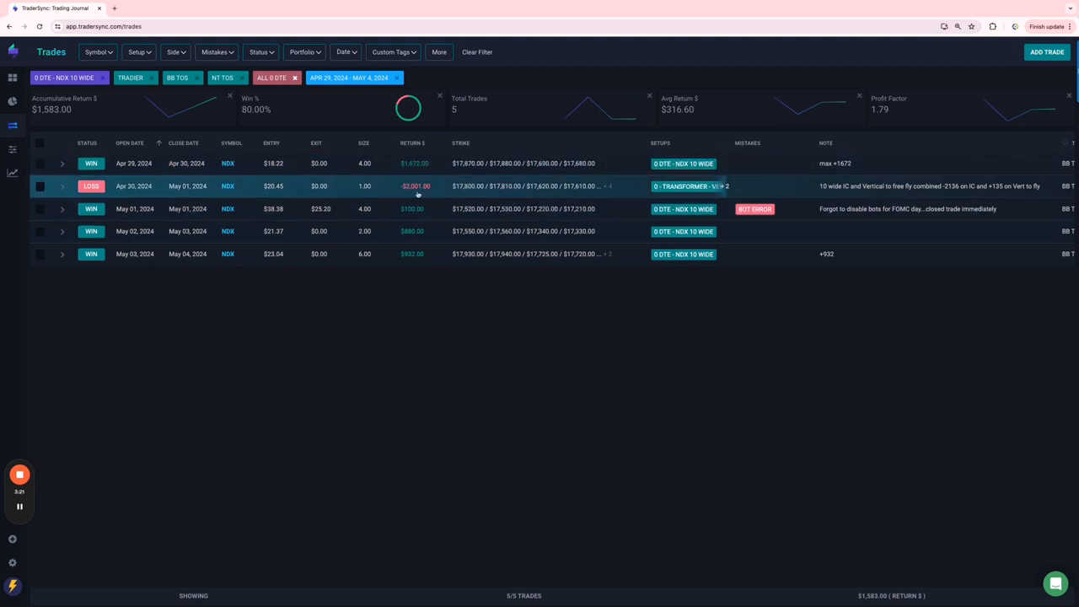
pyautogui.moveTo(103, 121)
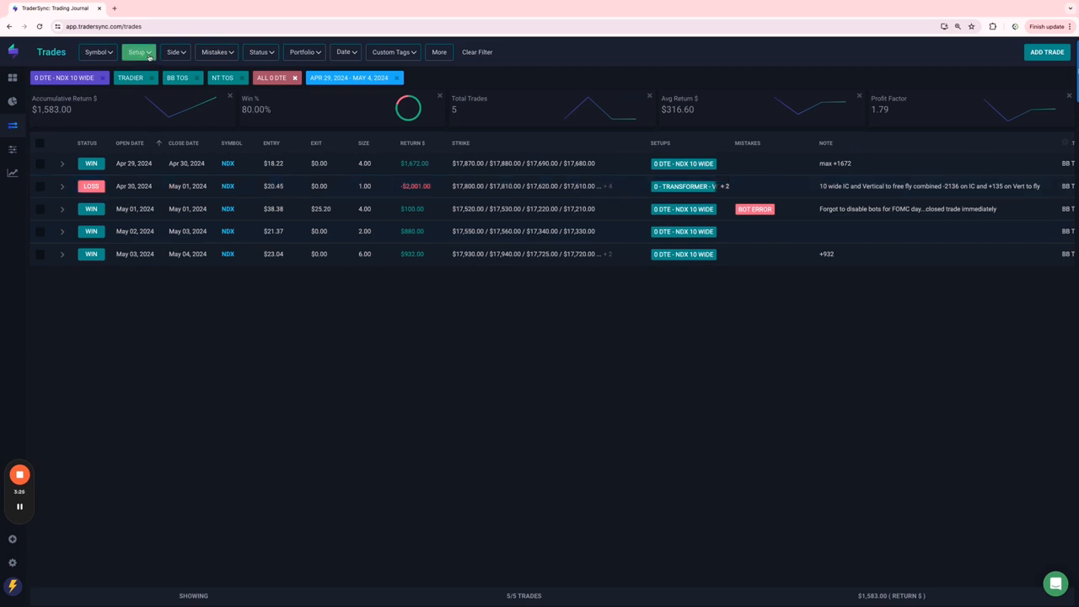
pyautogui.click(140, 53)
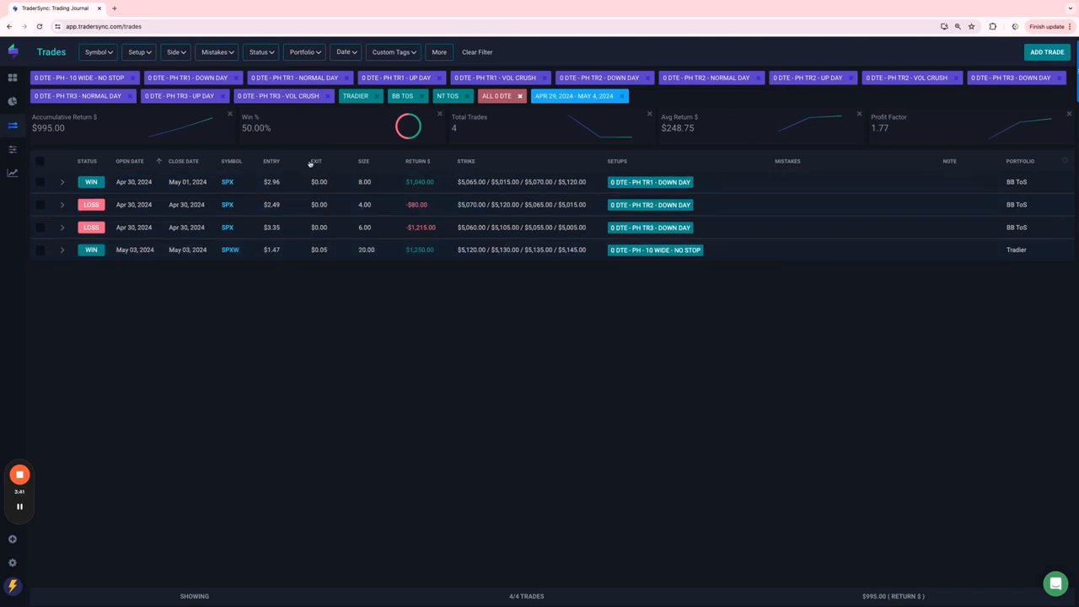
# - Try the PM Ratio IC setups, then filter to 0 DTE - PRICE ACTION and review its 9 trades
pyautogui.click(140, 50)
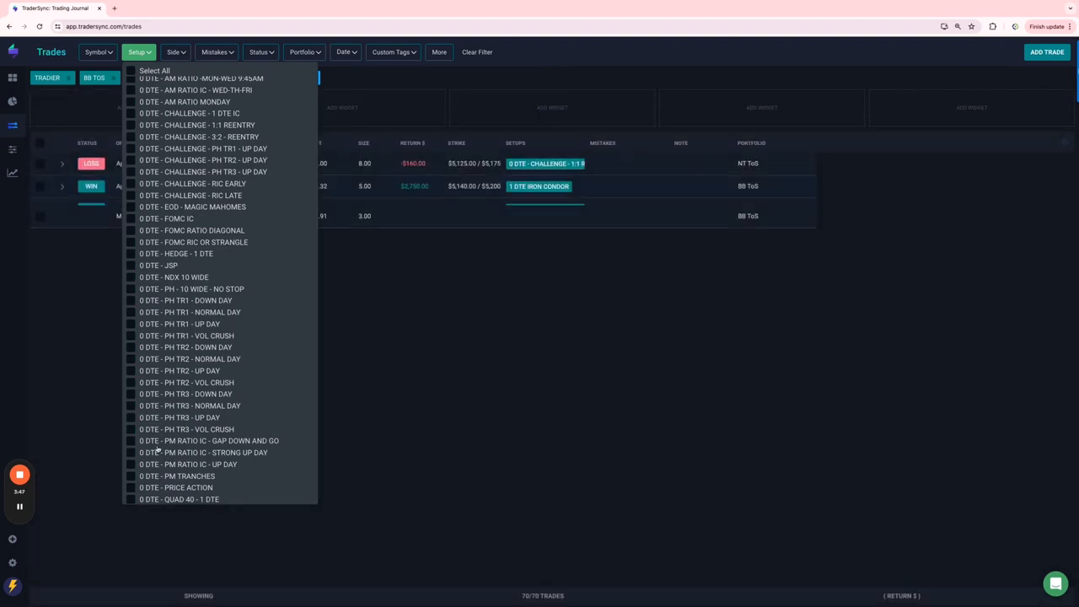
pyautogui.click(131, 441)
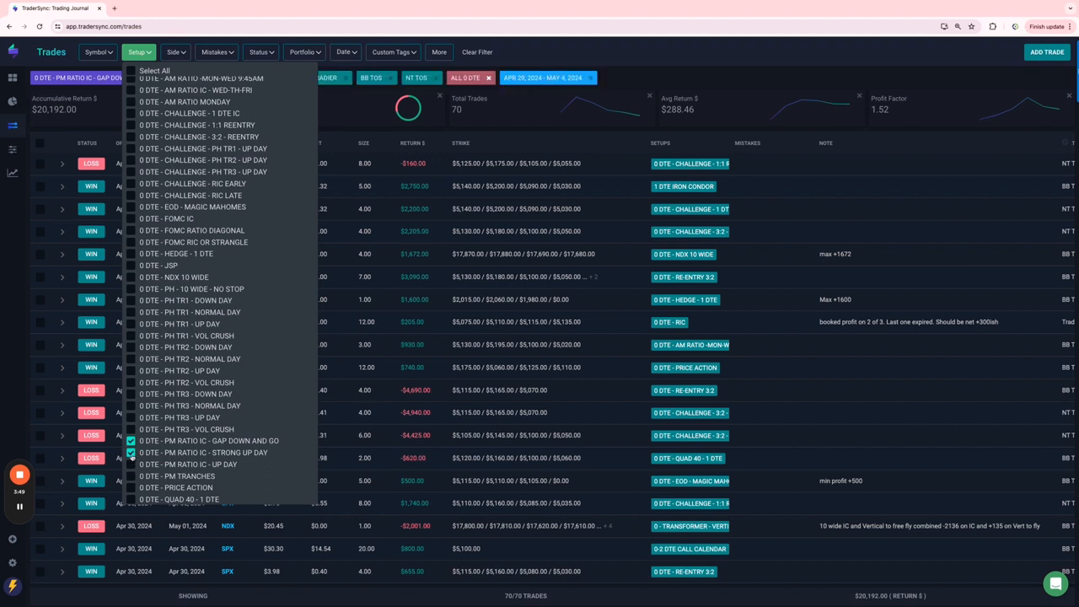
pyautogui.click(132, 463)
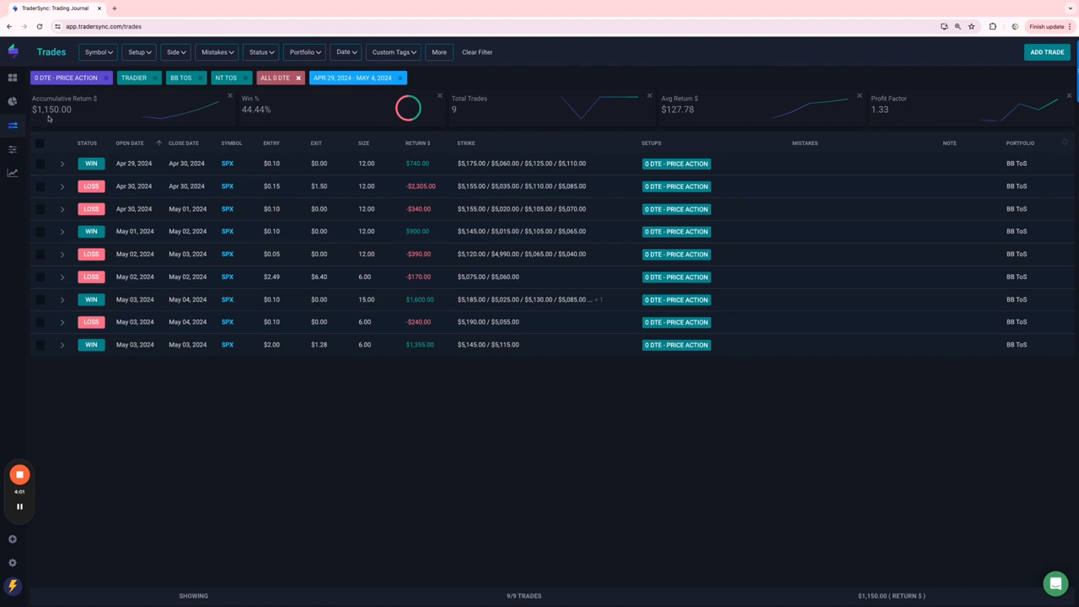
pyautogui.click(142, 50)
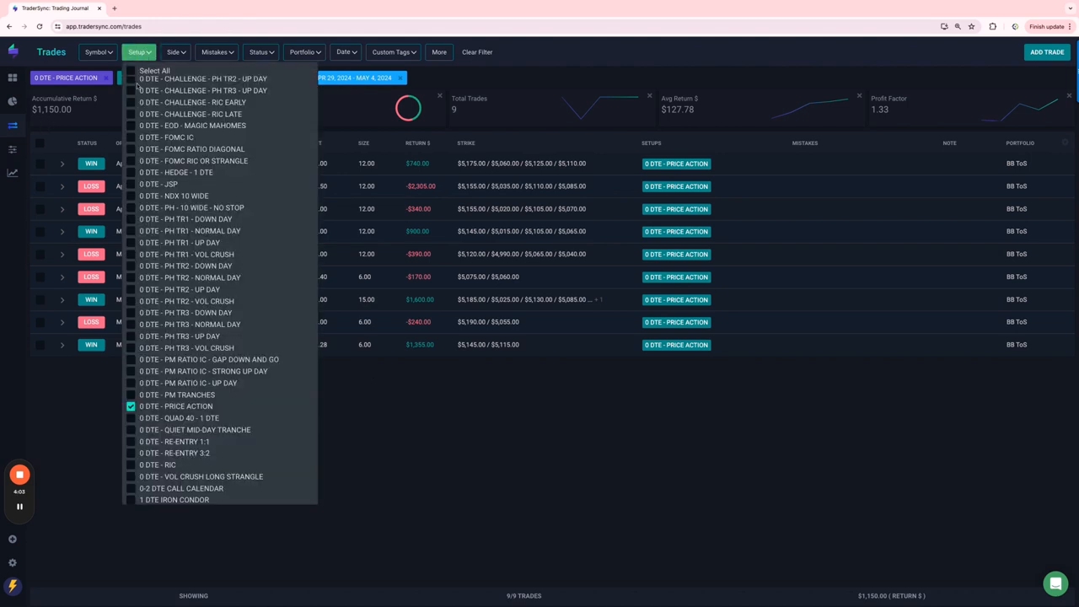
# - Filter to 0 DTE - QUAD 40 - 1 DTE, review its 3 trades, then clear it
pyautogui.click(131, 418)
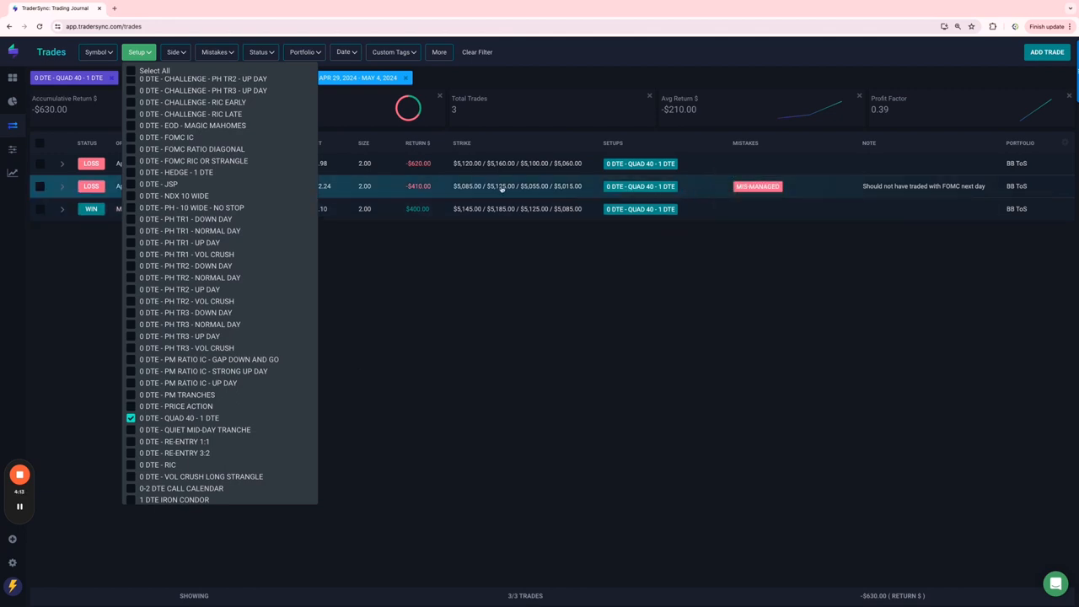
pyautogui.moveTo(435, 192)
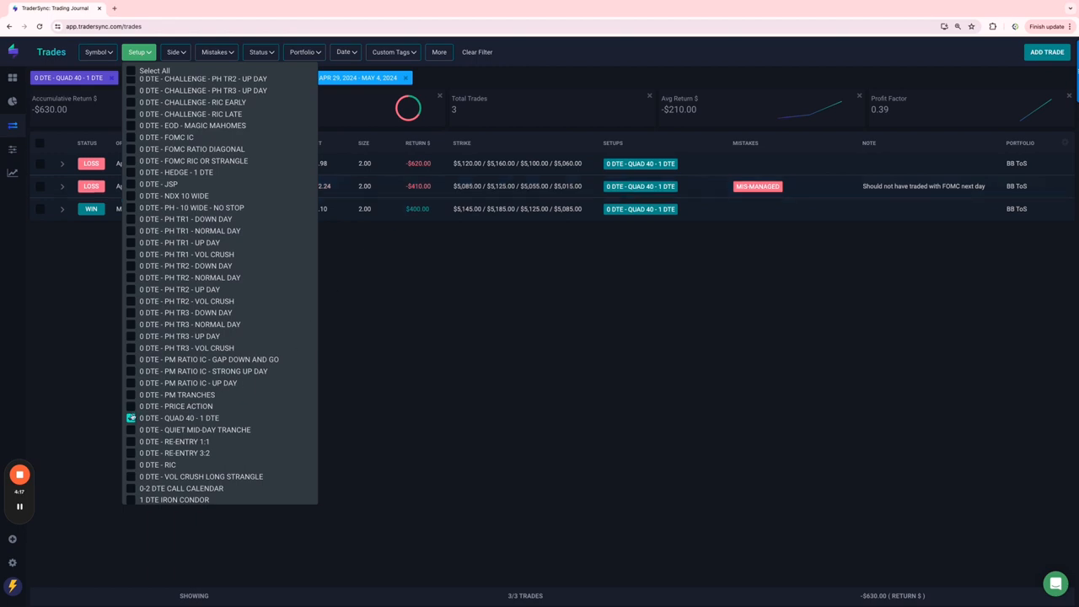
pyautogui.click(131, 430)
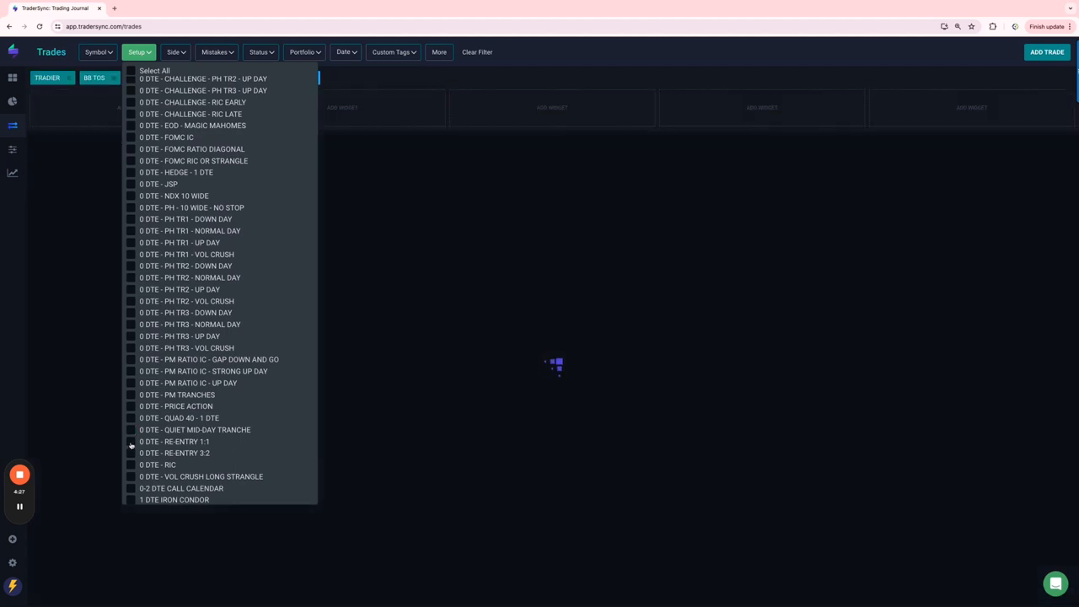
# - Review the RE-ENTRY 1:1, RE-ENTRY 3:2 and RIC setups one at a time
pyautogui.click(131, 442)
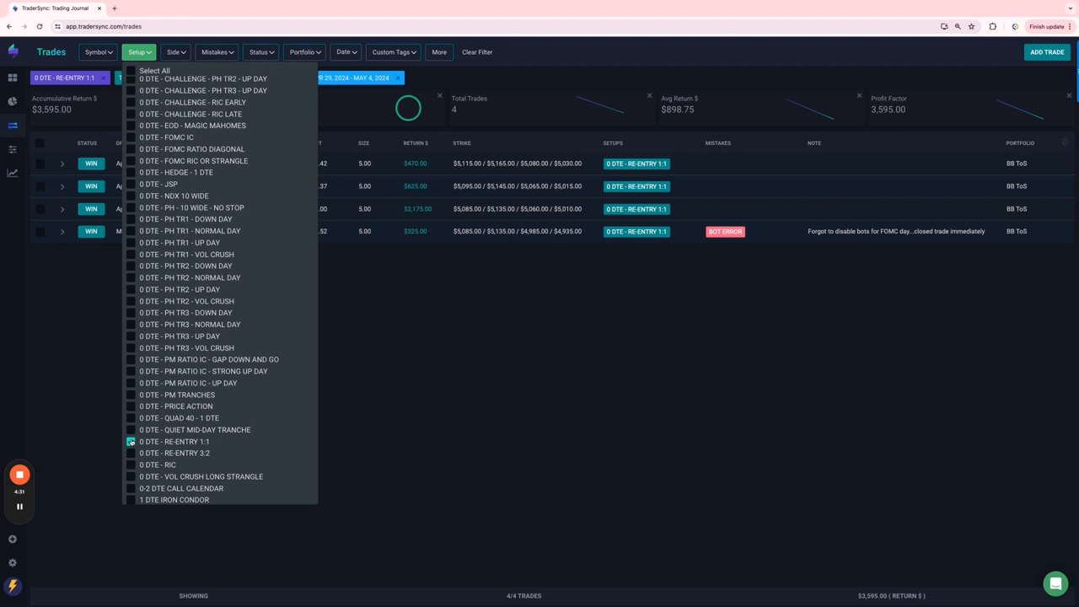
pyautogui.click(132, 441)
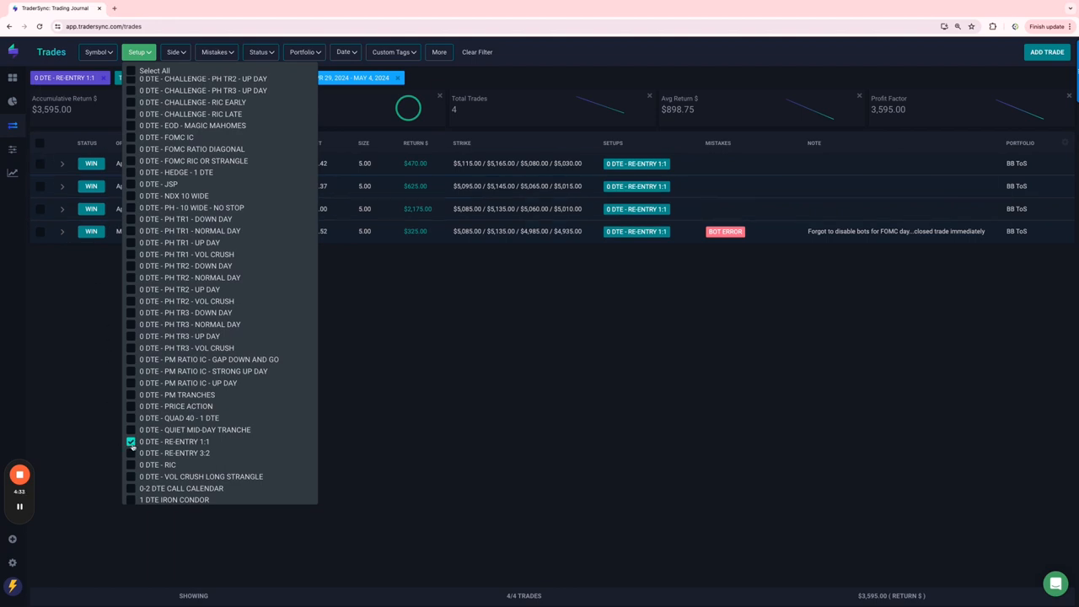
pyautogui.click(131, 452)
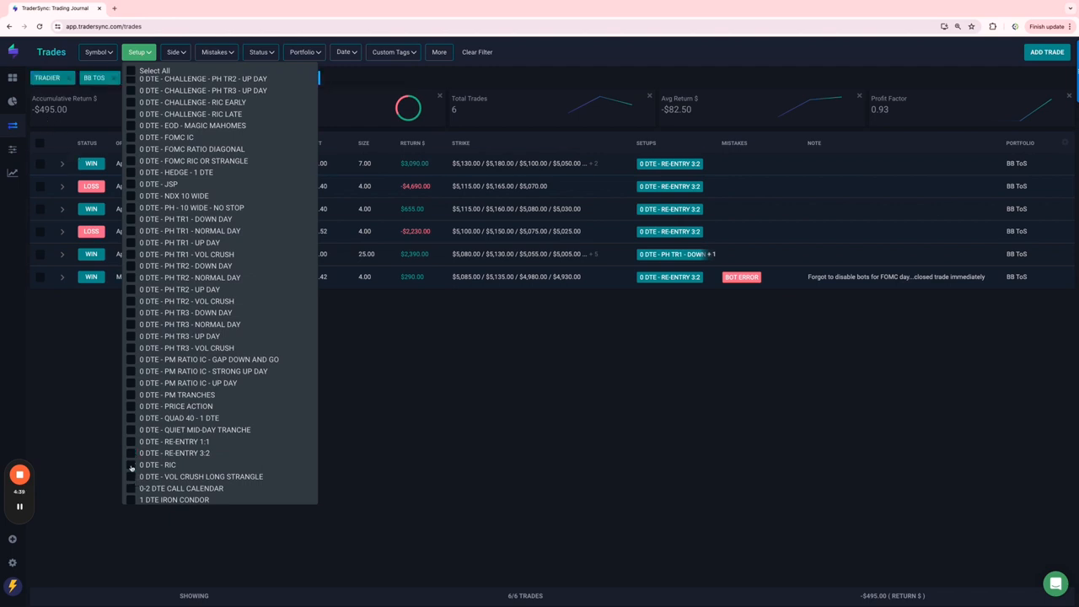
pyautogui.click(131, 466)
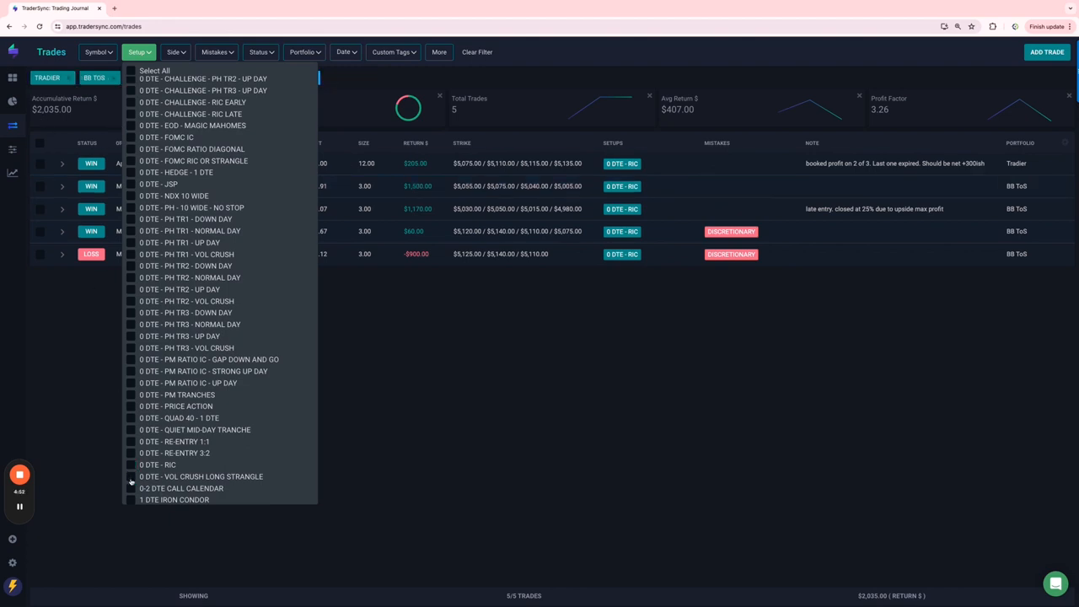
# - Review VOL CRUSH LONG STRANGLE, then filter to 0-2 DTE CALL CALENDAR
pyautogui.click(132, 475)
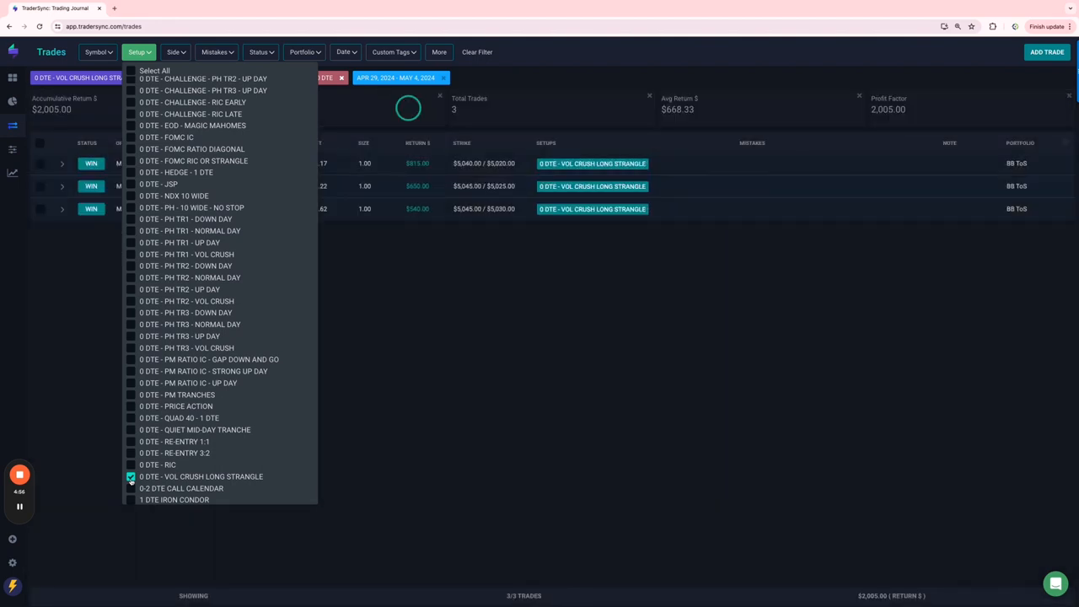
pyautogui.scroll(-3)
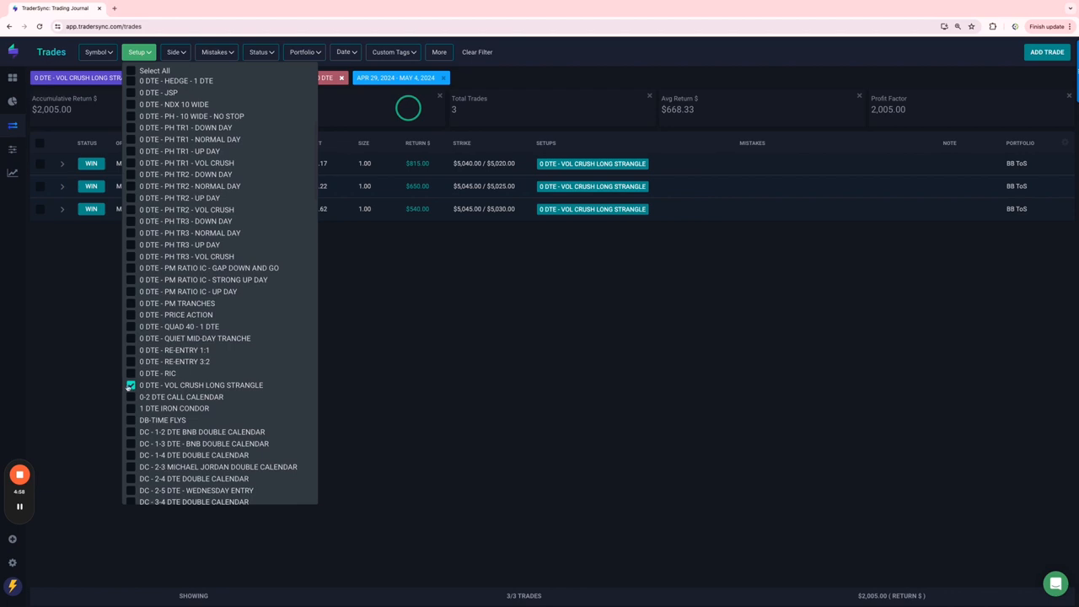
pyautogui.click(132, 398)
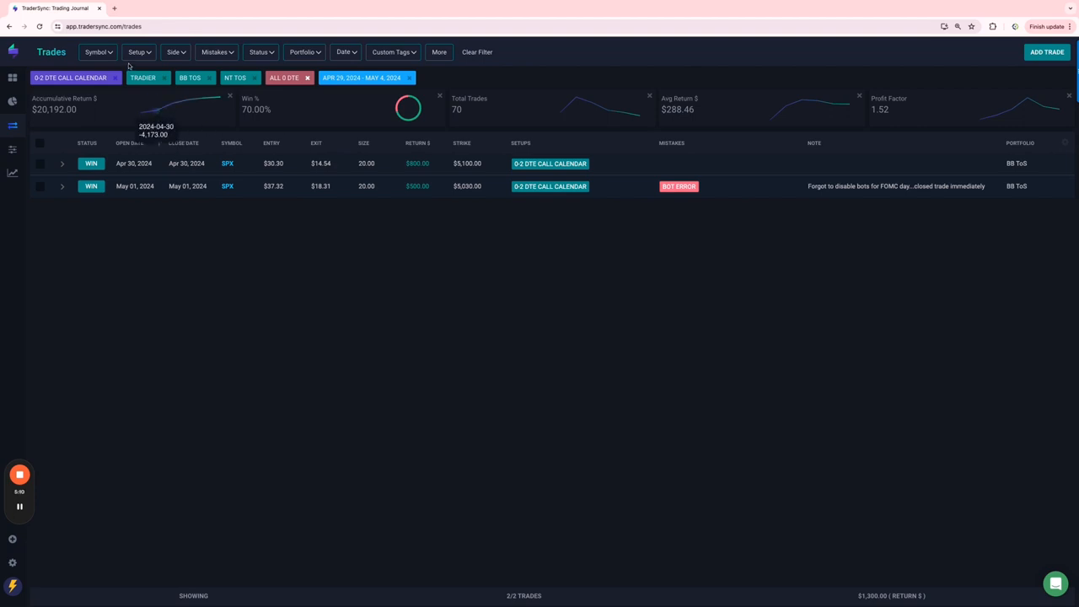
# - Filter the trades list to the DB TIME FLYS setup, showing its 2 trades totaling $1,180
pyautogui.click(138, 52)
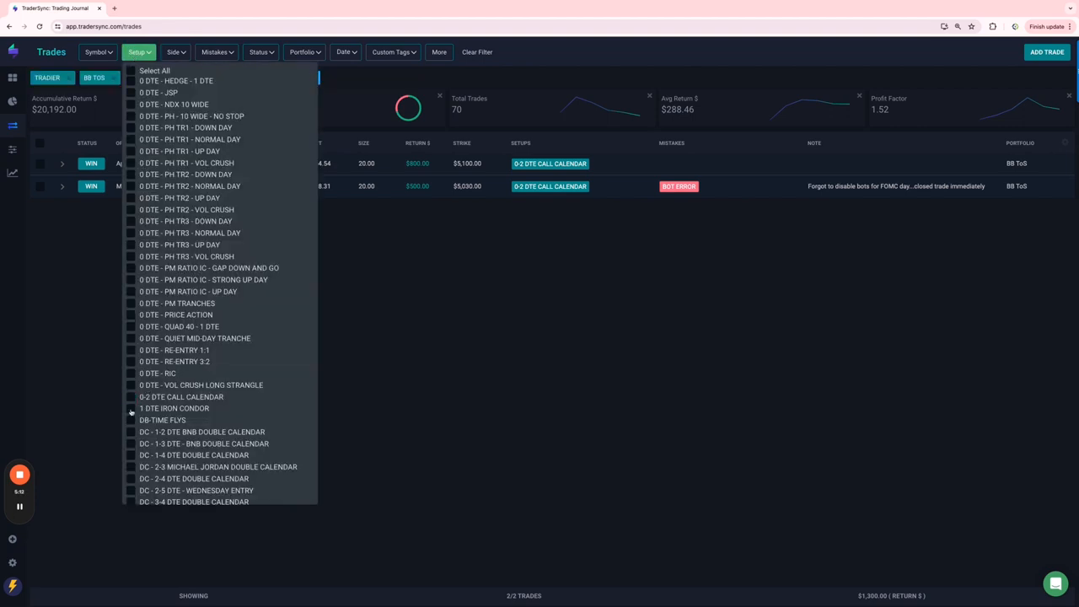
pyautogui.click(132, 408)
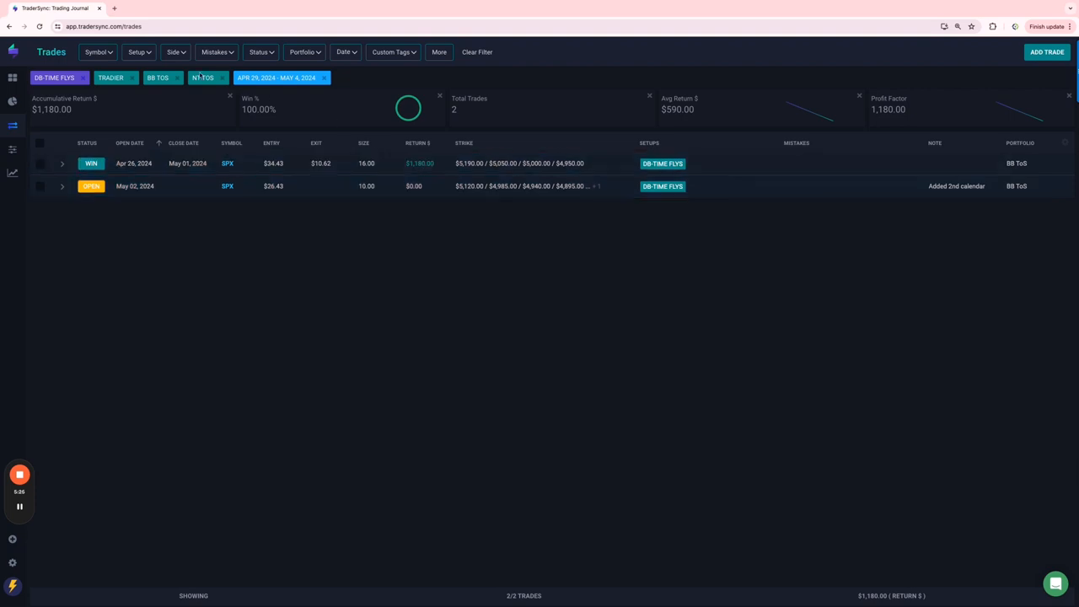
pyautogui.click(135, 52)
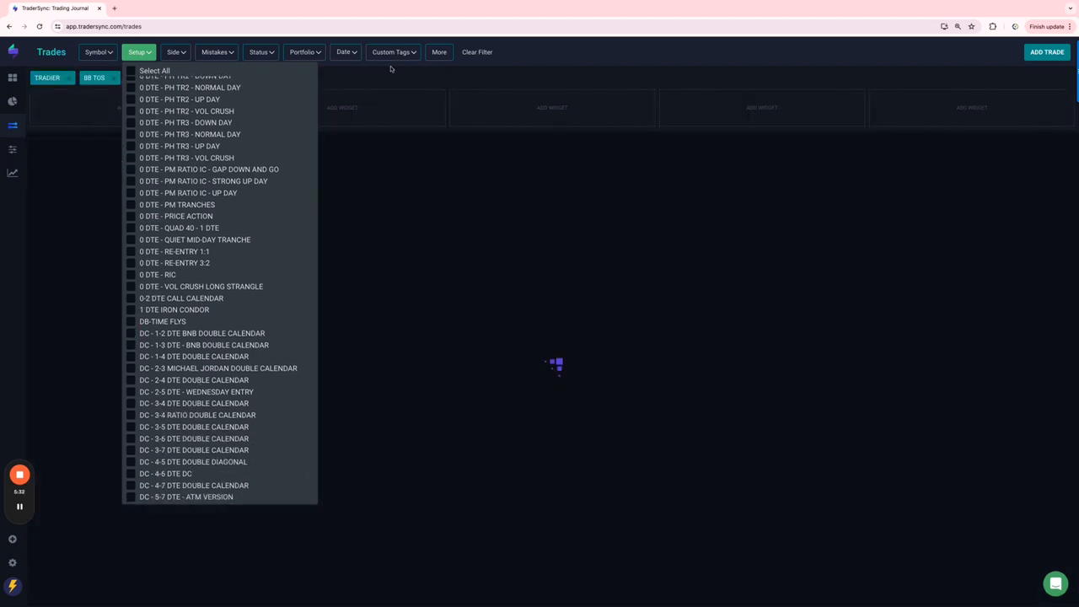
# - Filter trades by the ALL DYNAMIC CALENDARS custom tag and clear the setup filter
pyautogui.click(392, 50)
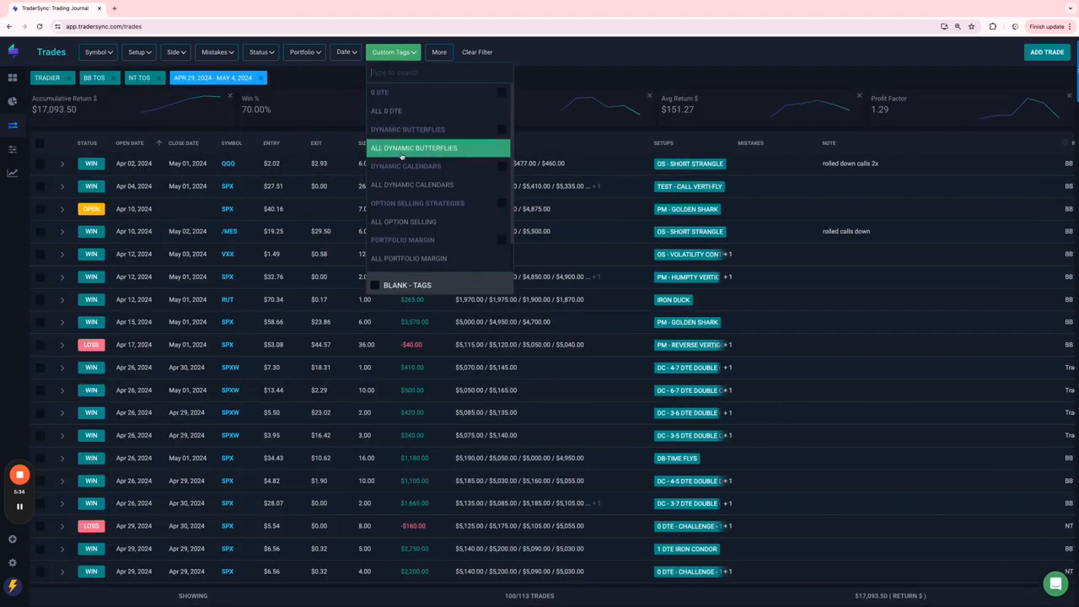
pyautogui.click(412, 183)
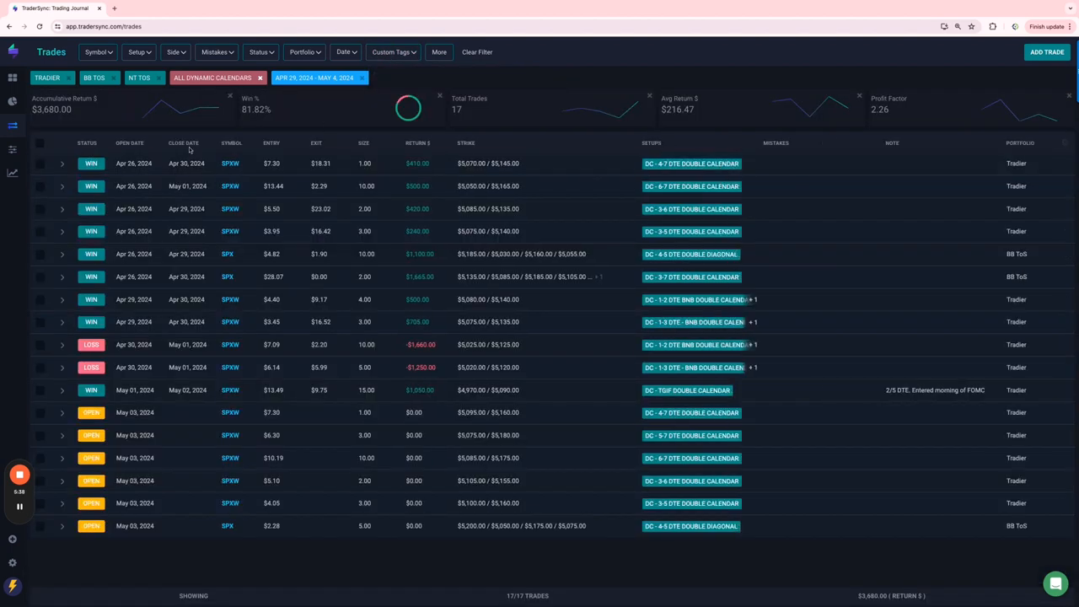
pyautogui.moveTo(423, 344)
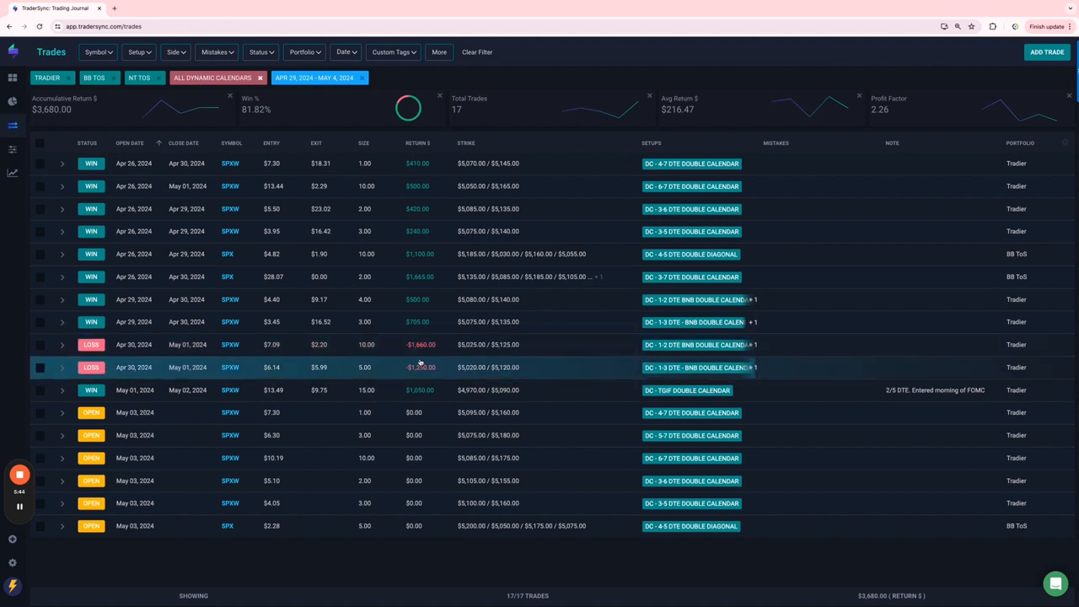
pyautogui.moveTo(139, 358)
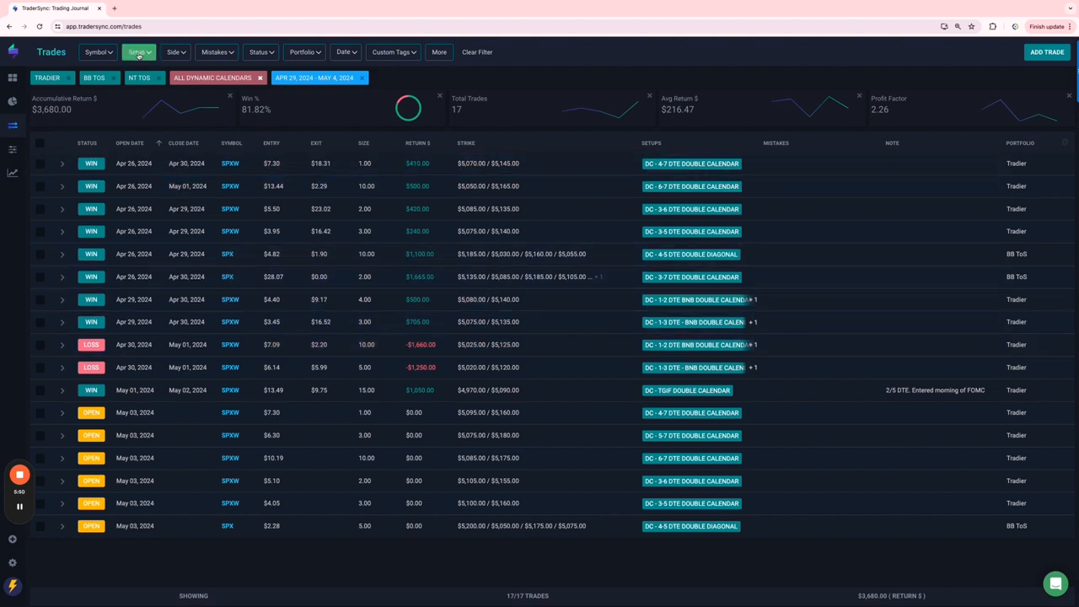
pyautogui.click(142, 52)
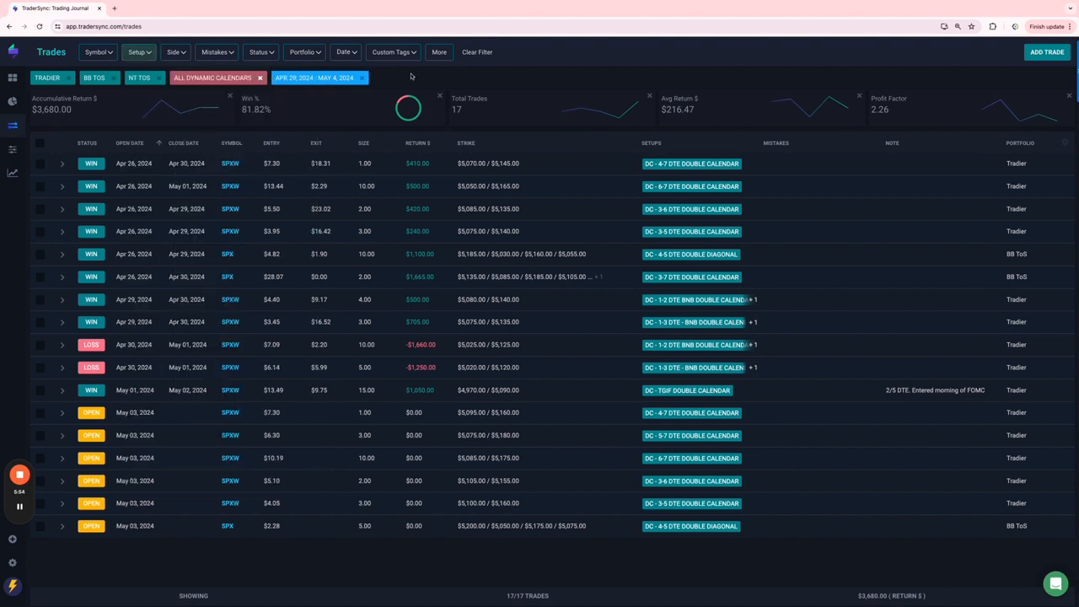
# - Switch the custom tag filter to ALL OPTION SELLING, showing 4 trades totaling $1,624.50
pyautogui.click(391, 51)
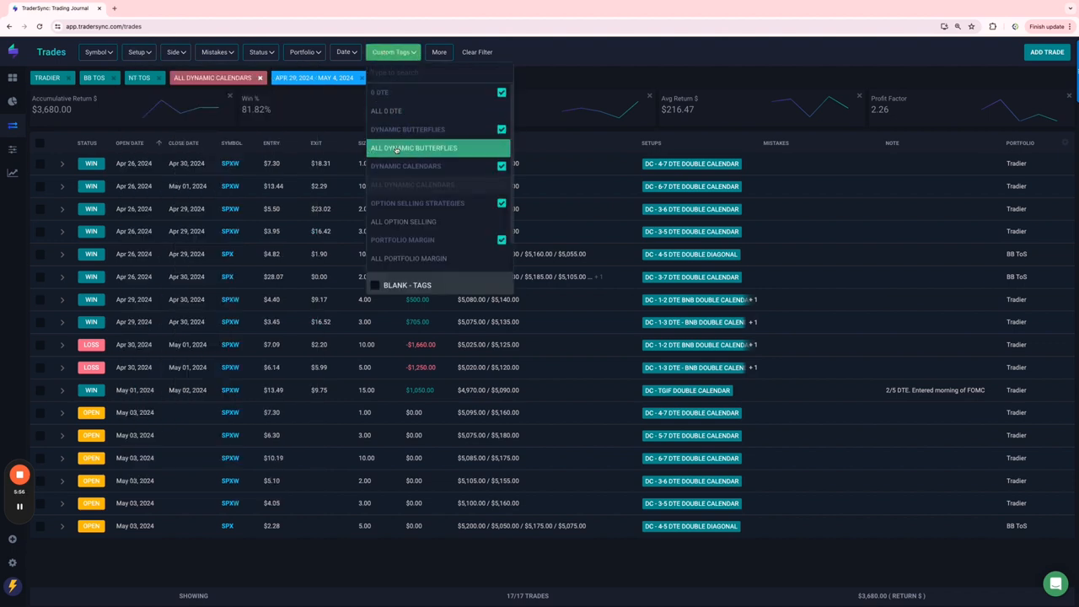
pyautogui.click(403, 221)
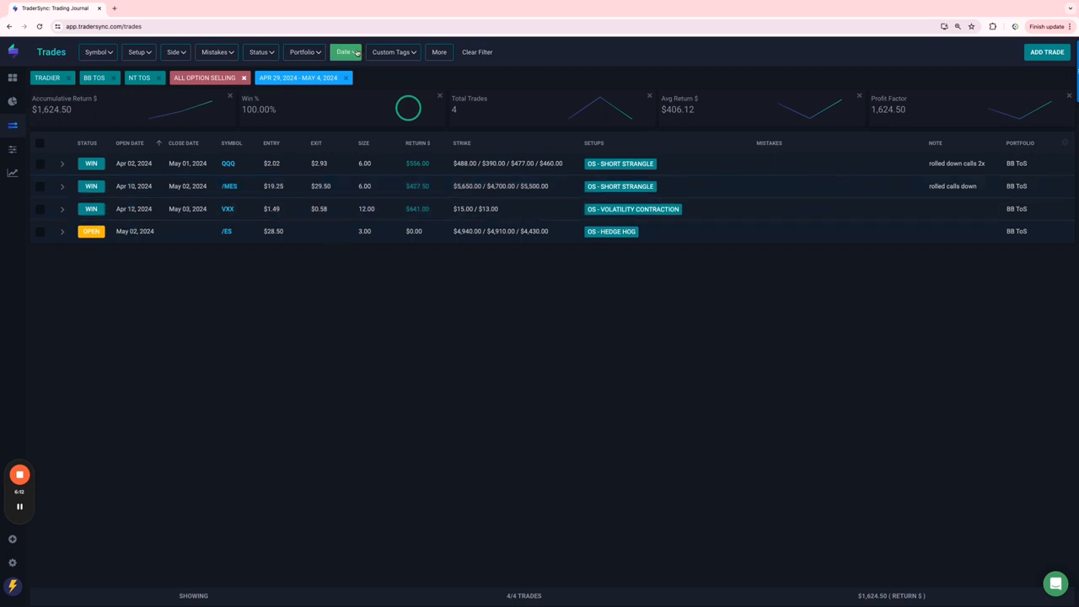
# - Switch the custom tag filter to ALL PORTFOLIO MARGIN, showing 5 trades totaling $4,475
pyautogui.click(393, 51)
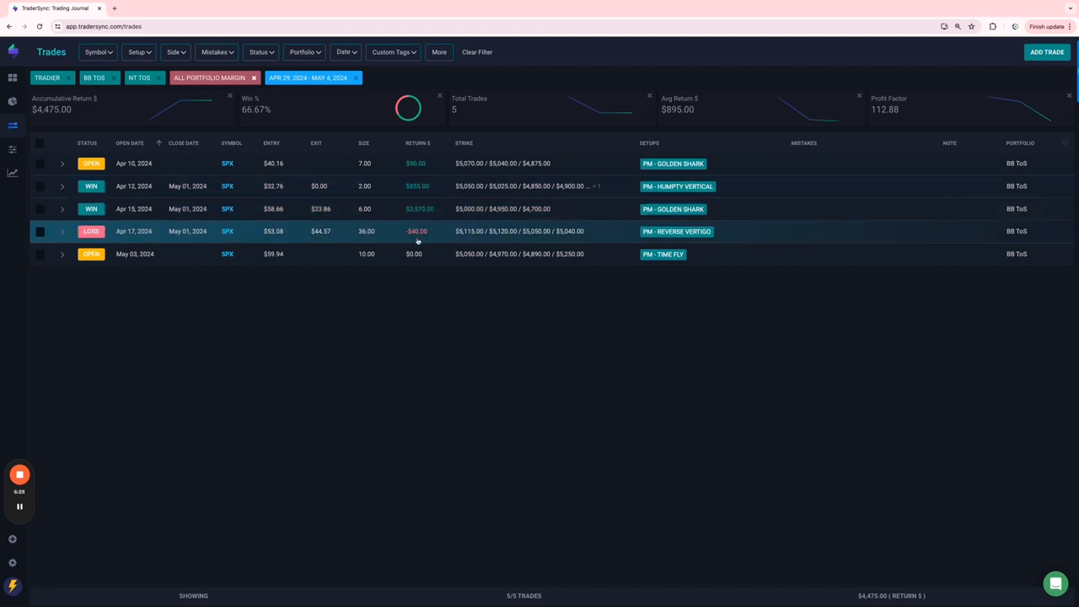
pyautogui.moveTo(199, 435)
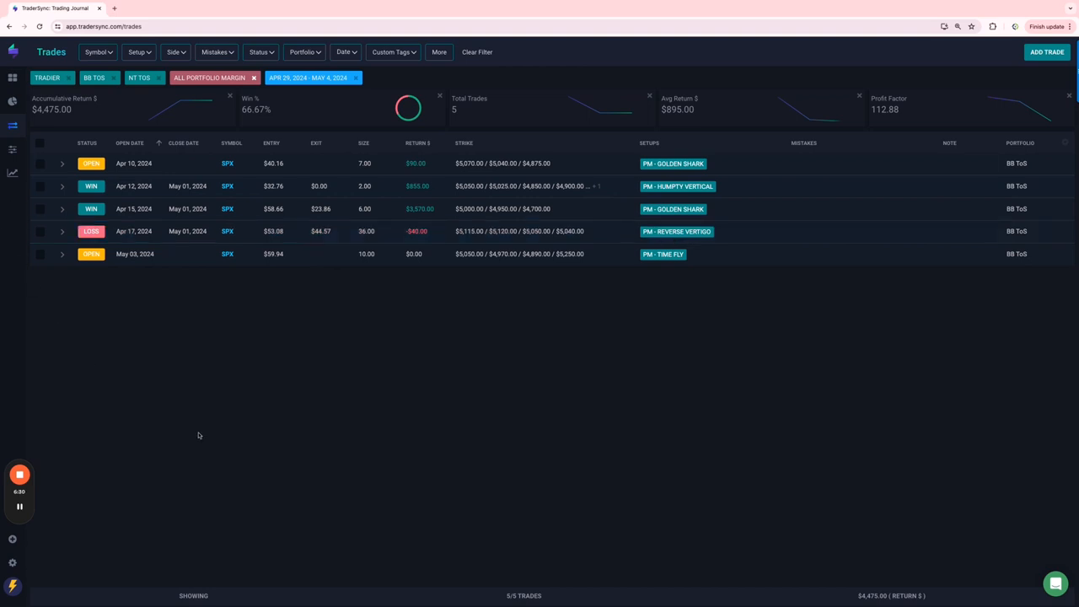
pyautogui.moveTo(297, 472)
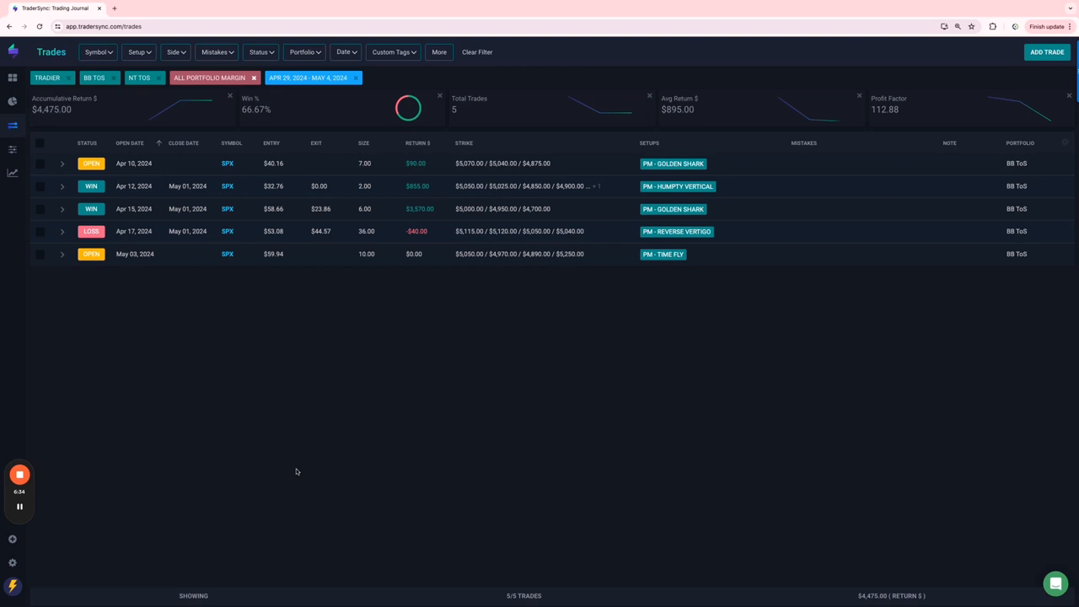
pyautogui.moveTo(242, 483)
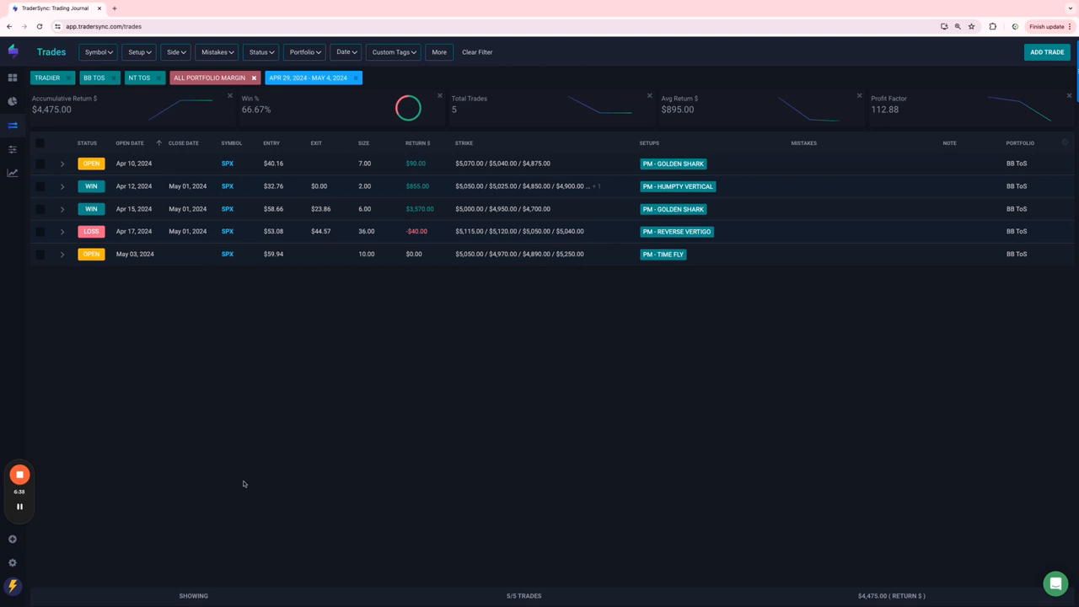